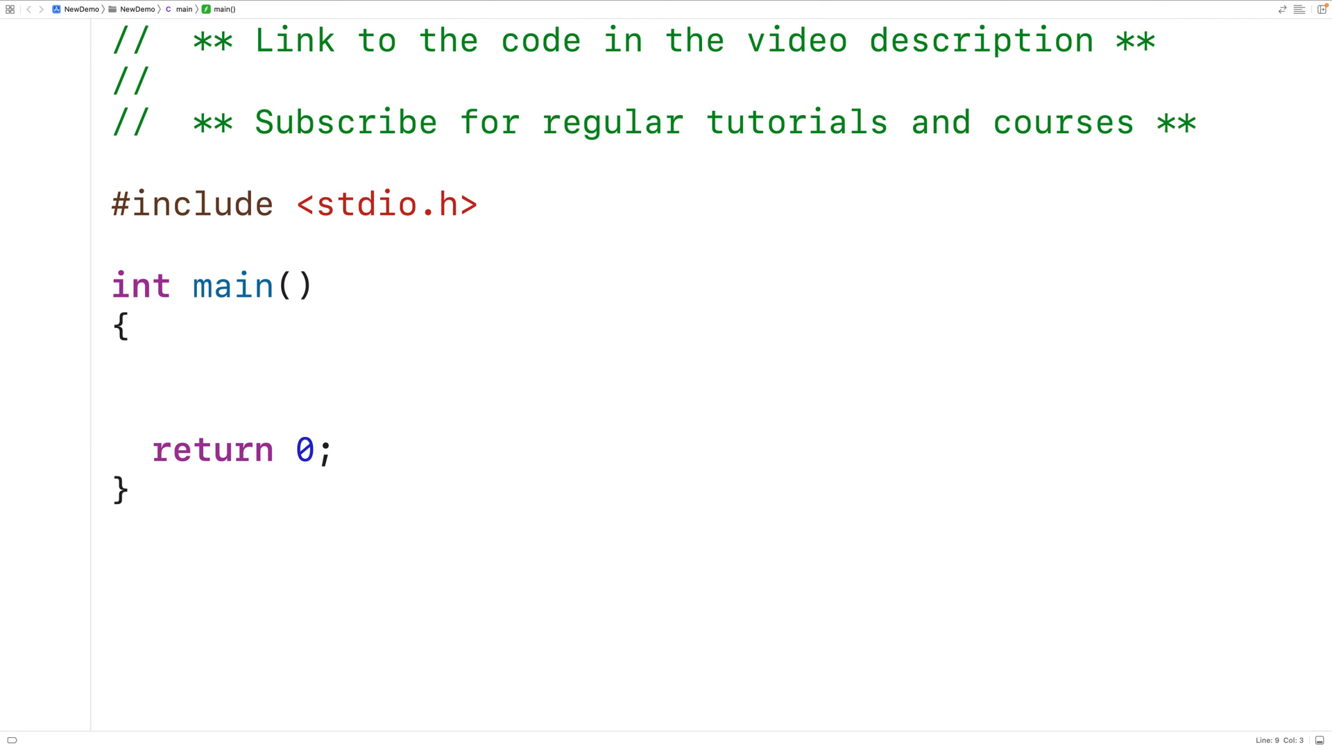
Declare double side = 0; and double area = 0; inside main.
type("double side =")
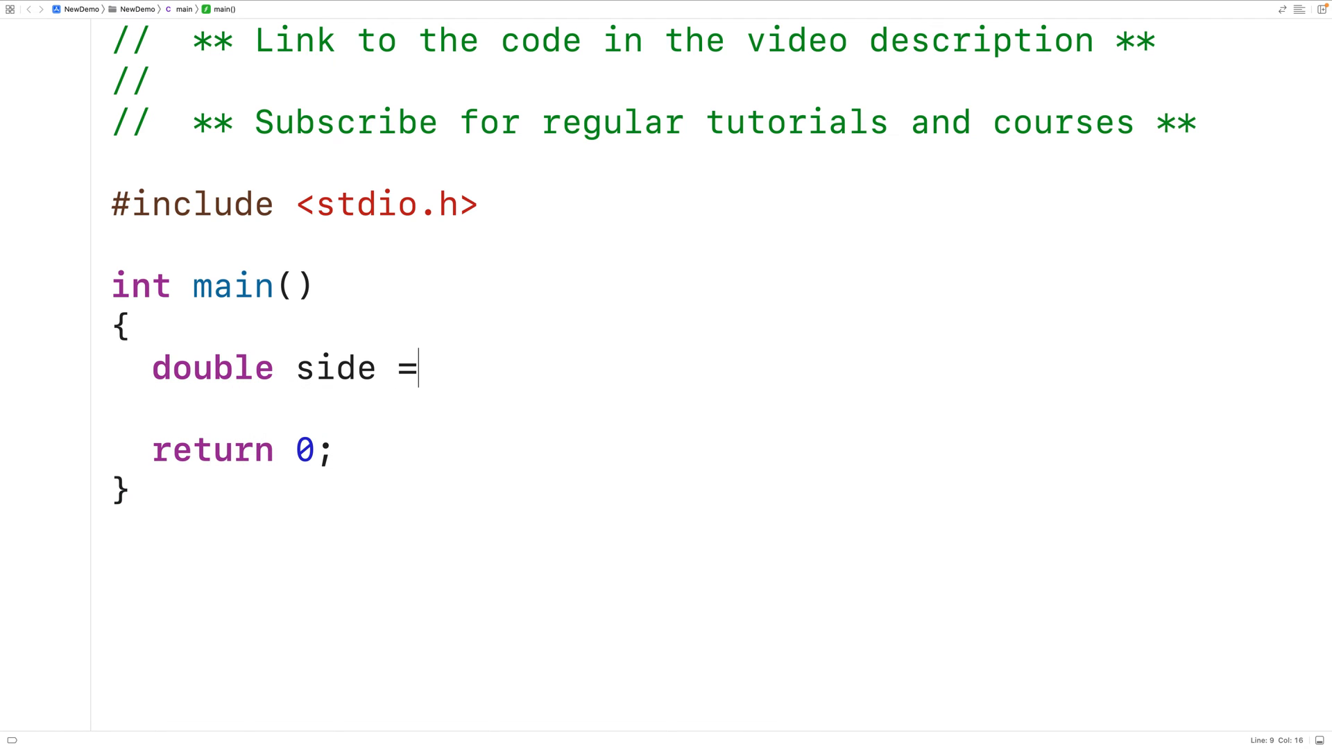
type("0;")
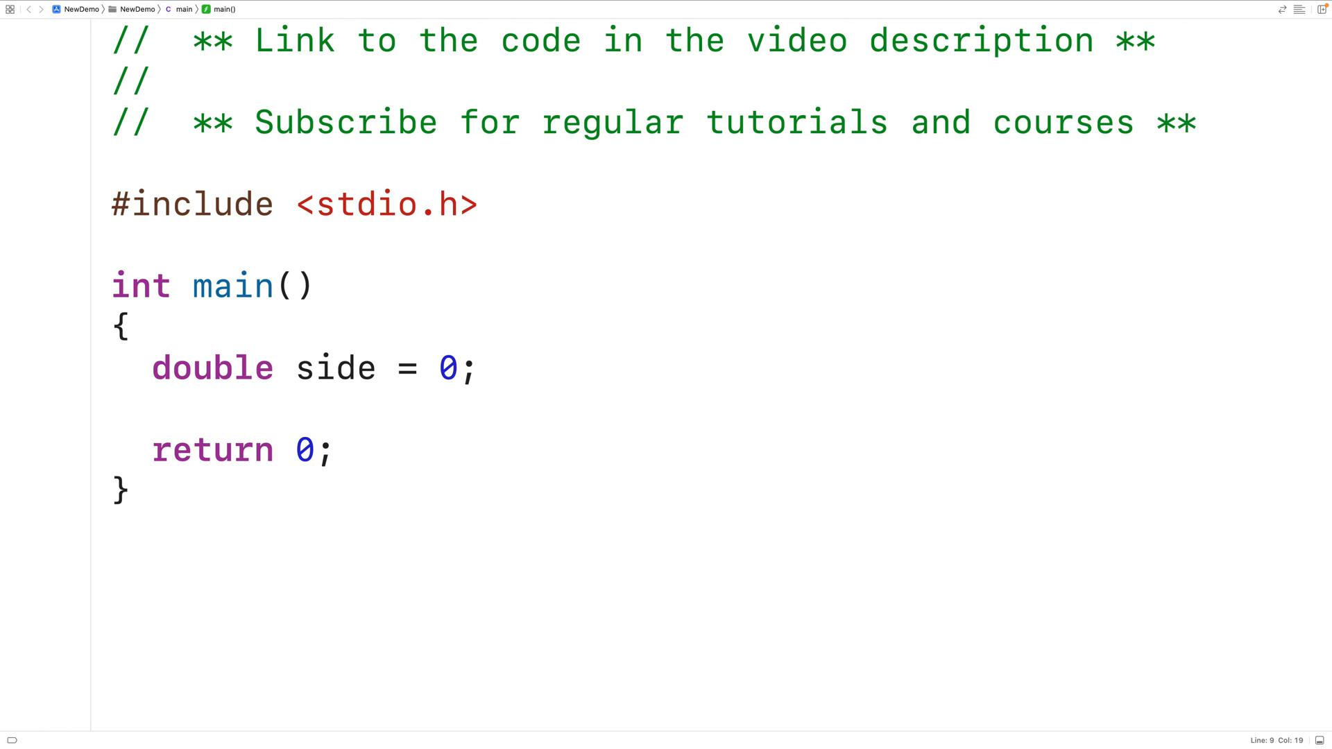
left_click(479, 368)
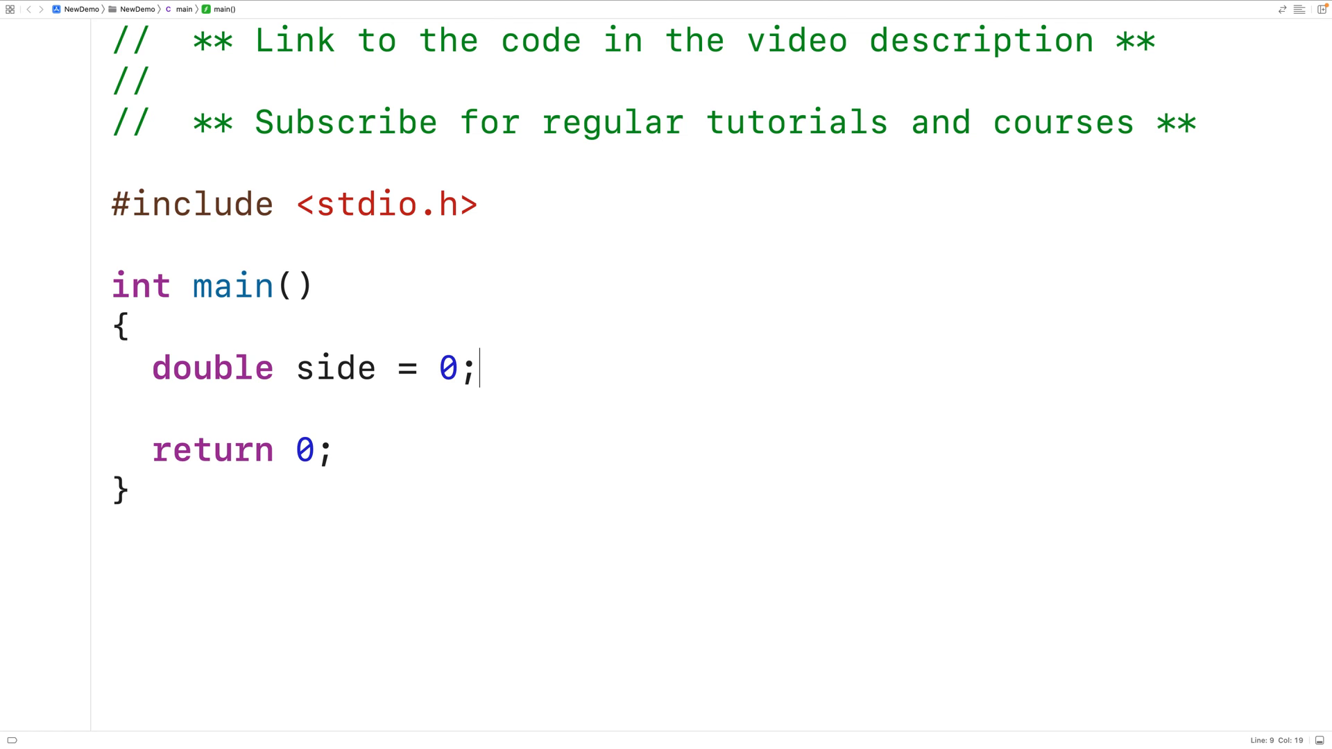
type("double area")
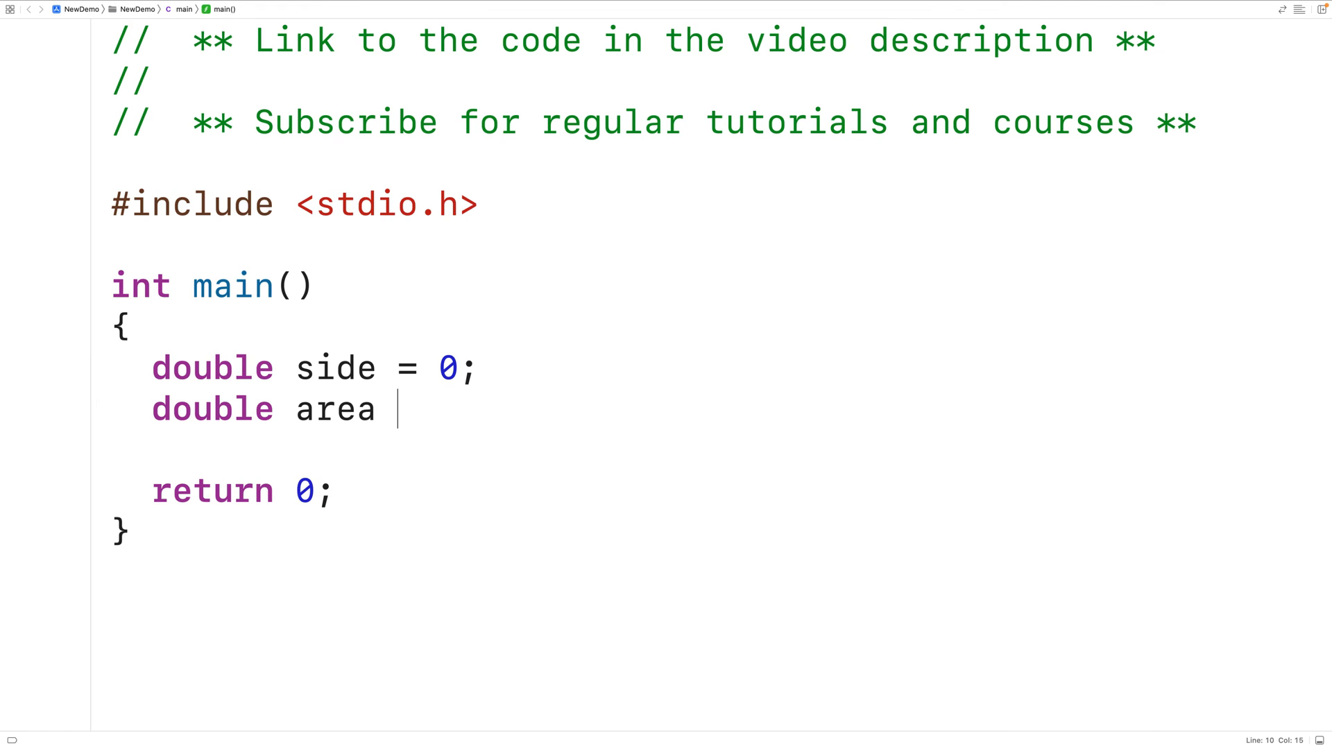
type("= 0;")
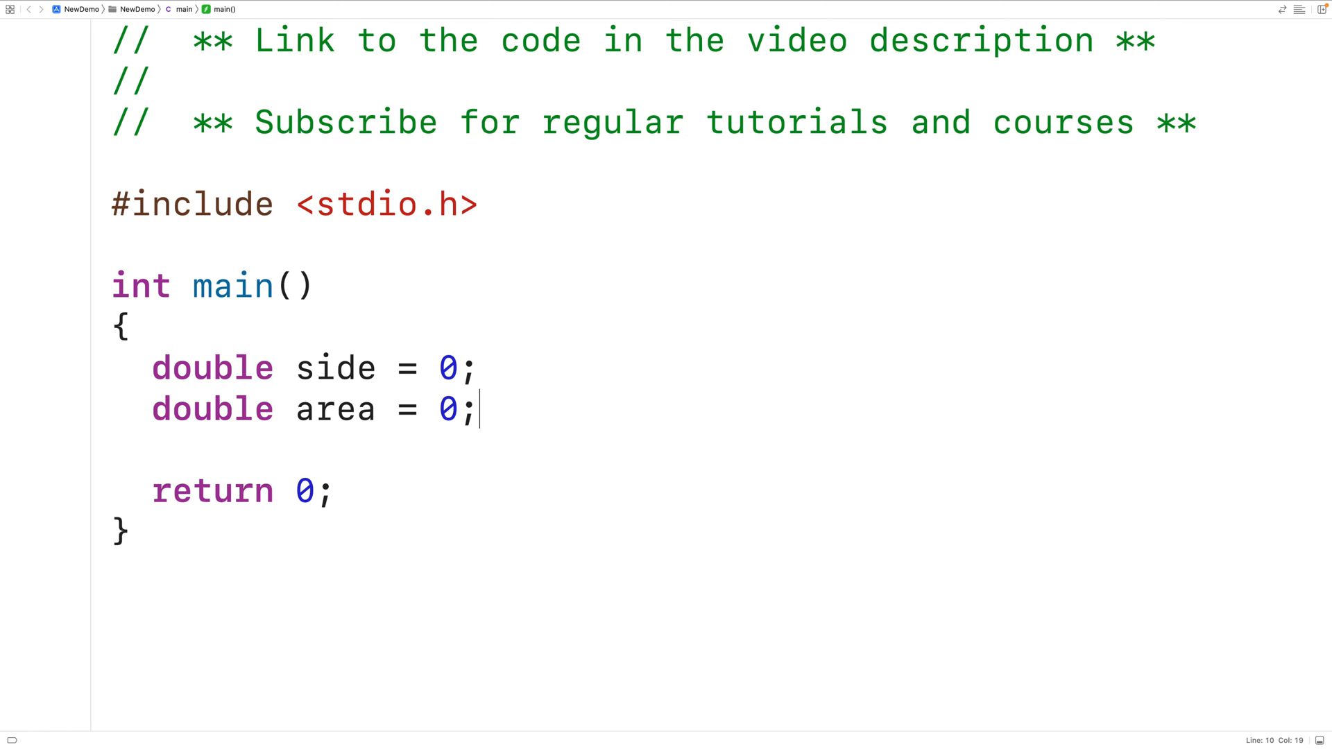
Add printf("Side Length: "); below the declarations as the input prompt.
key("enter")
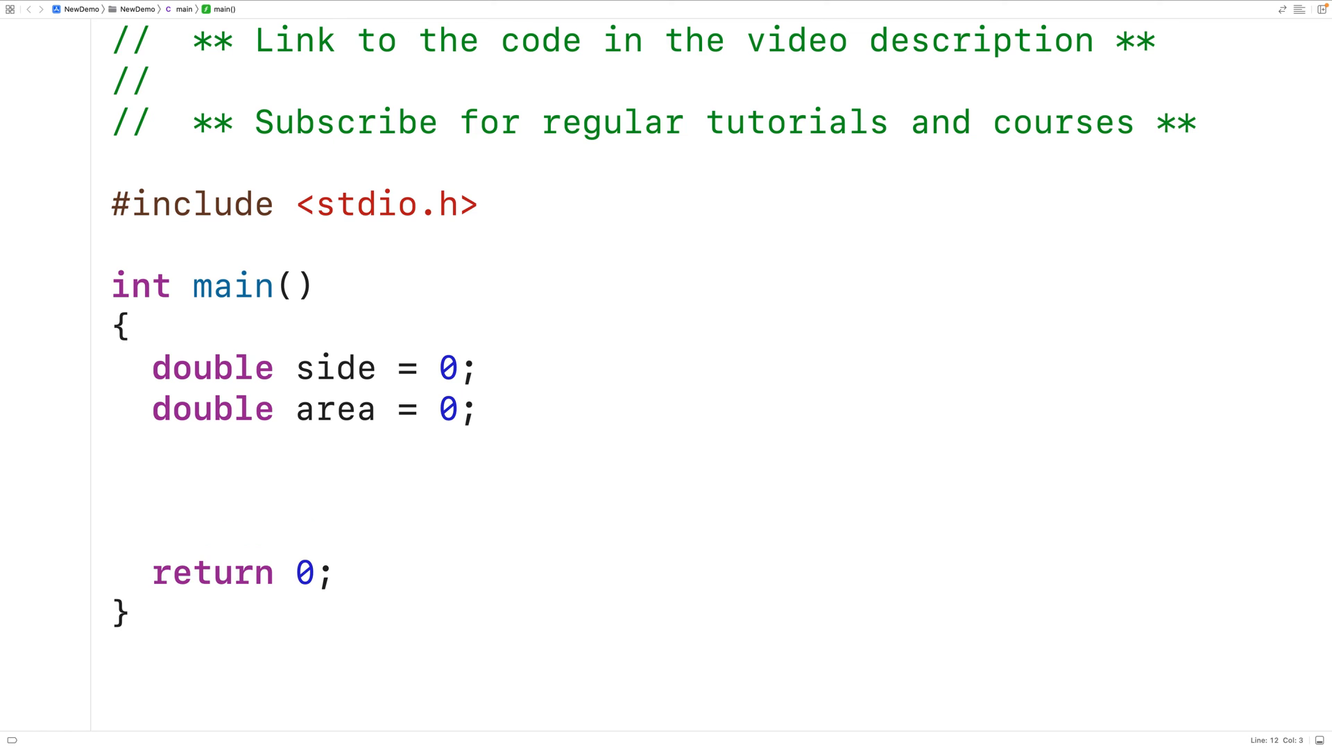
type("p")
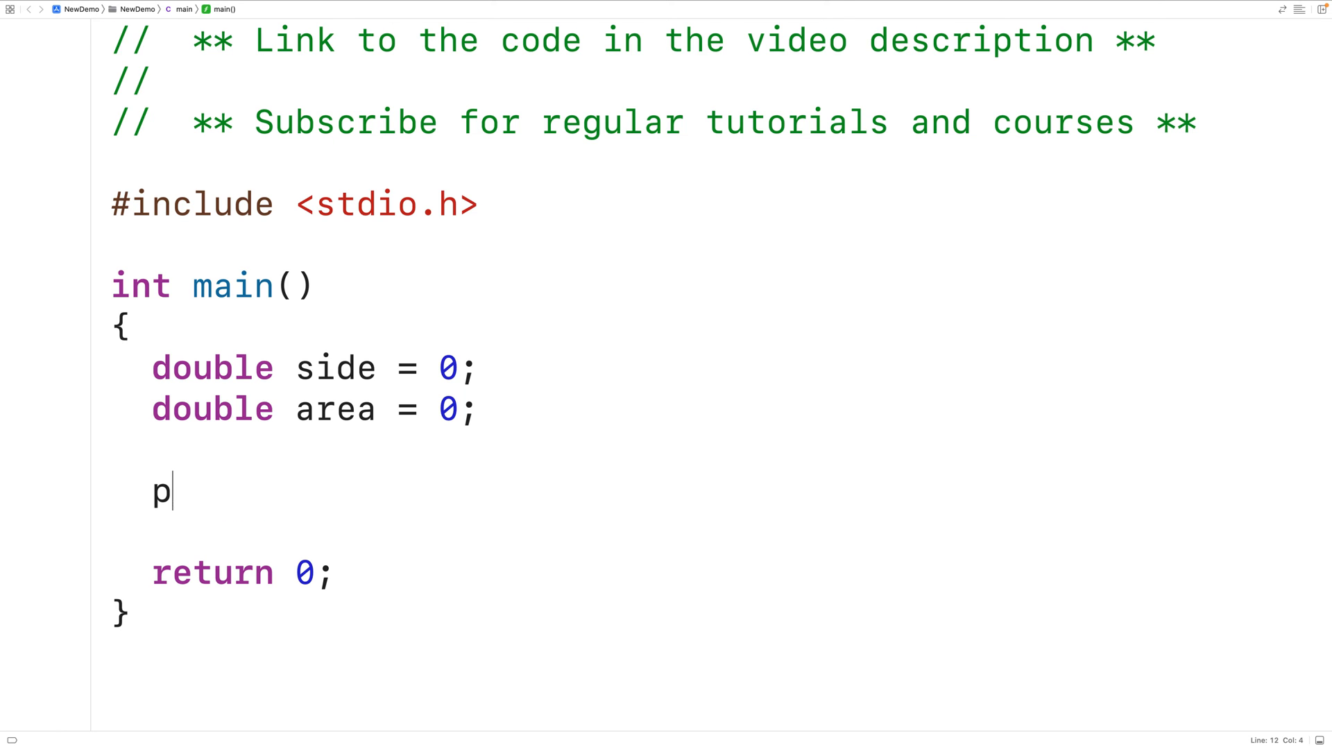
type("rintf(")
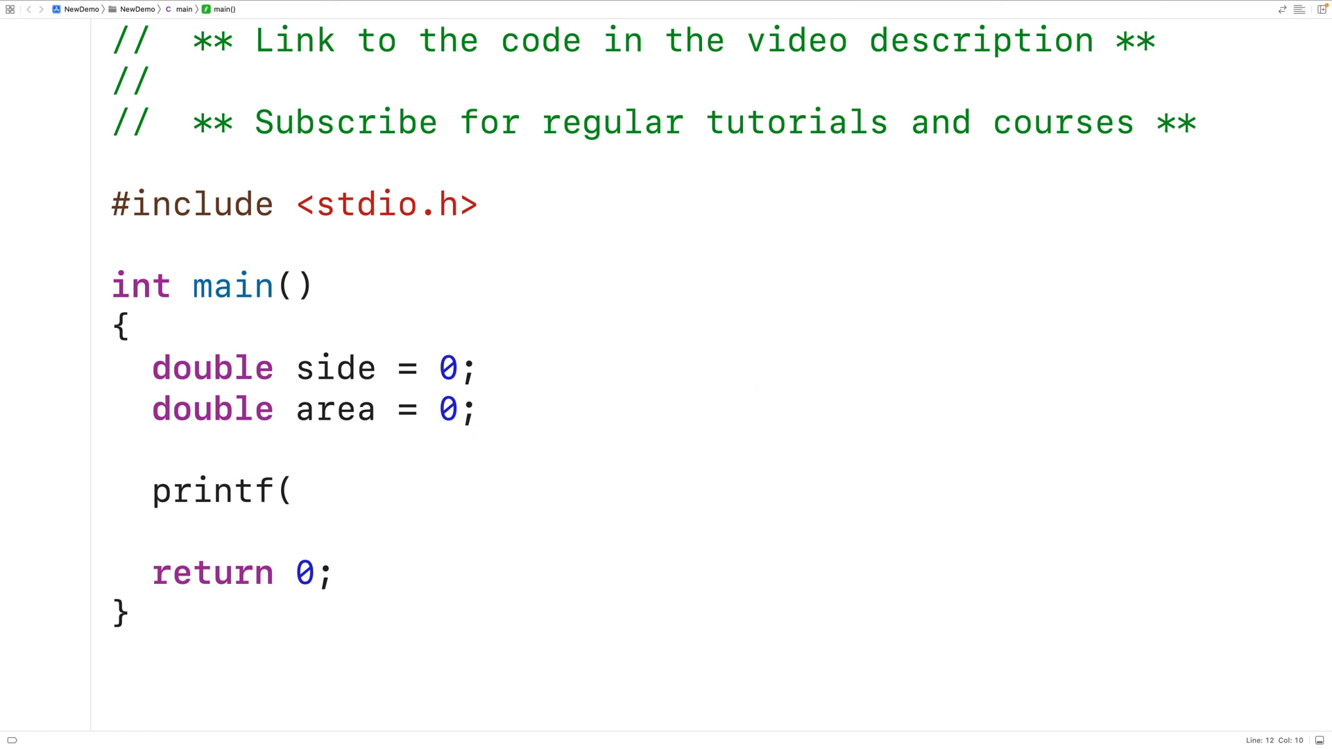
type("\"Side\")")
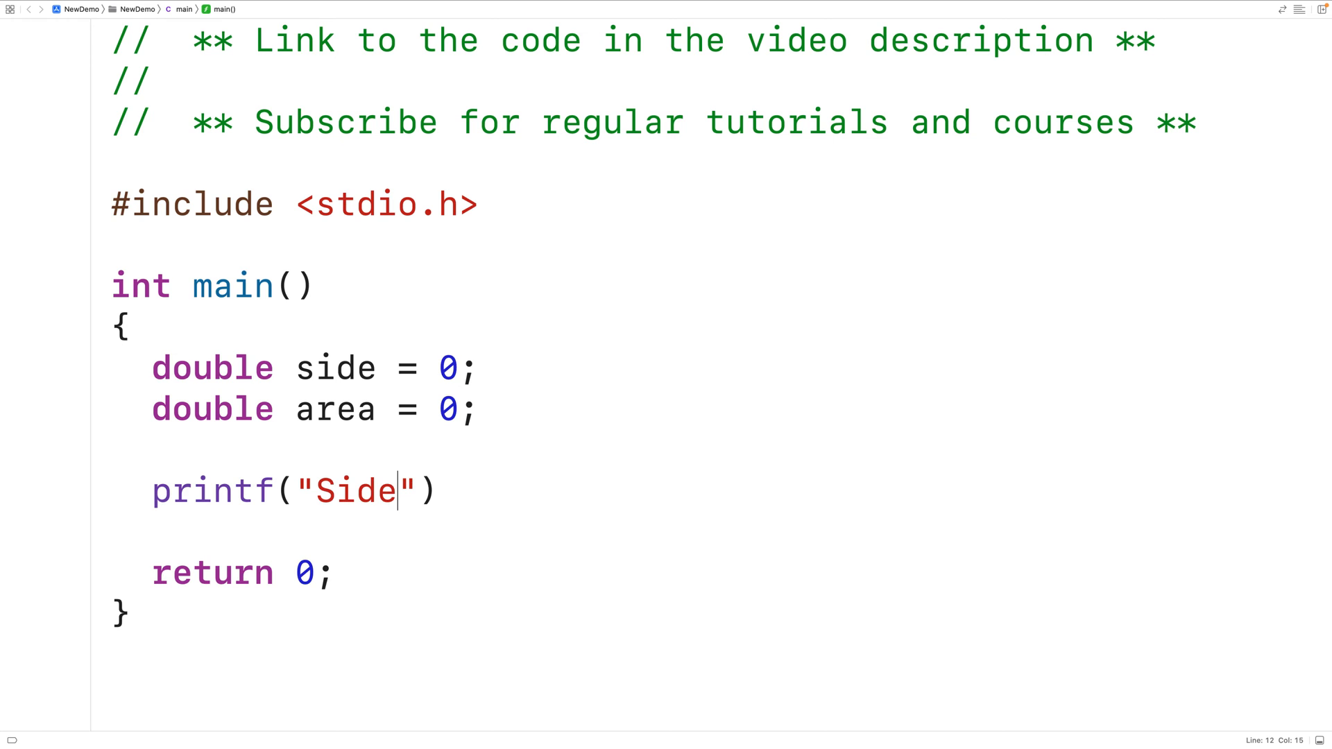
type("Length:")
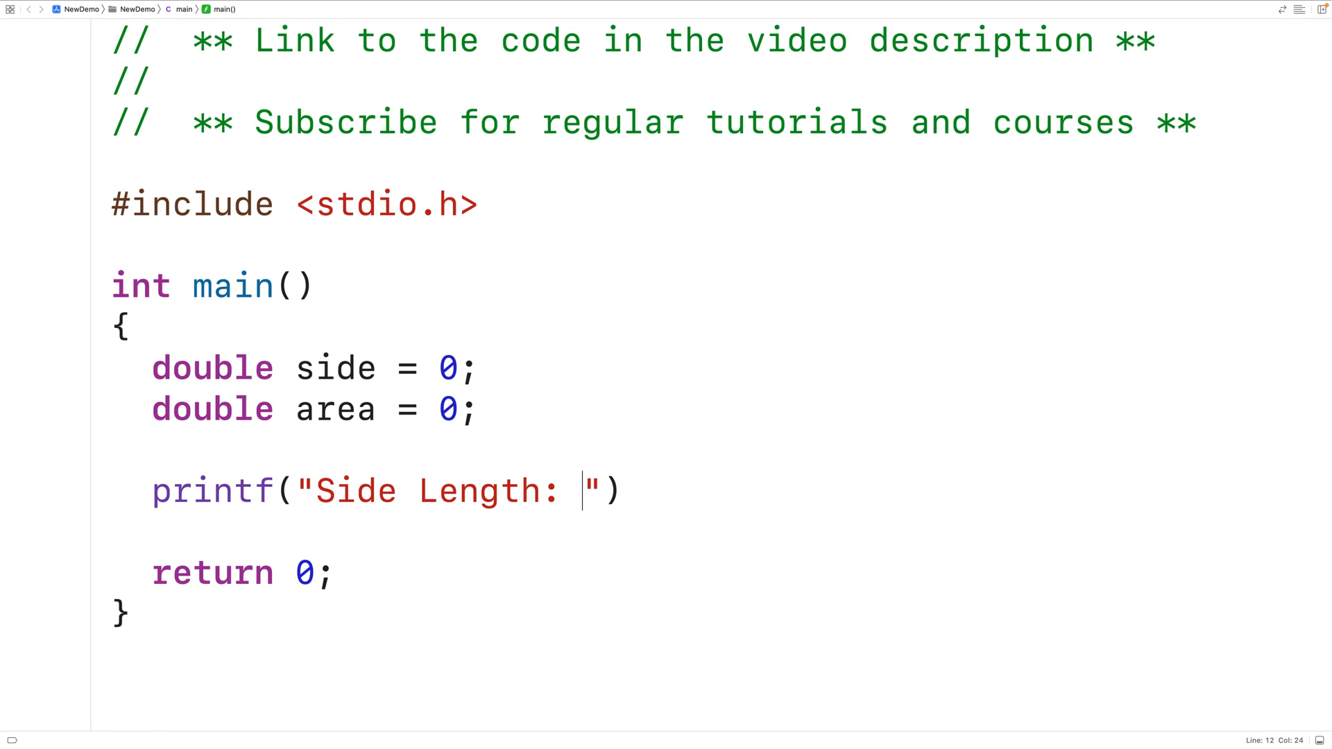
type(";")
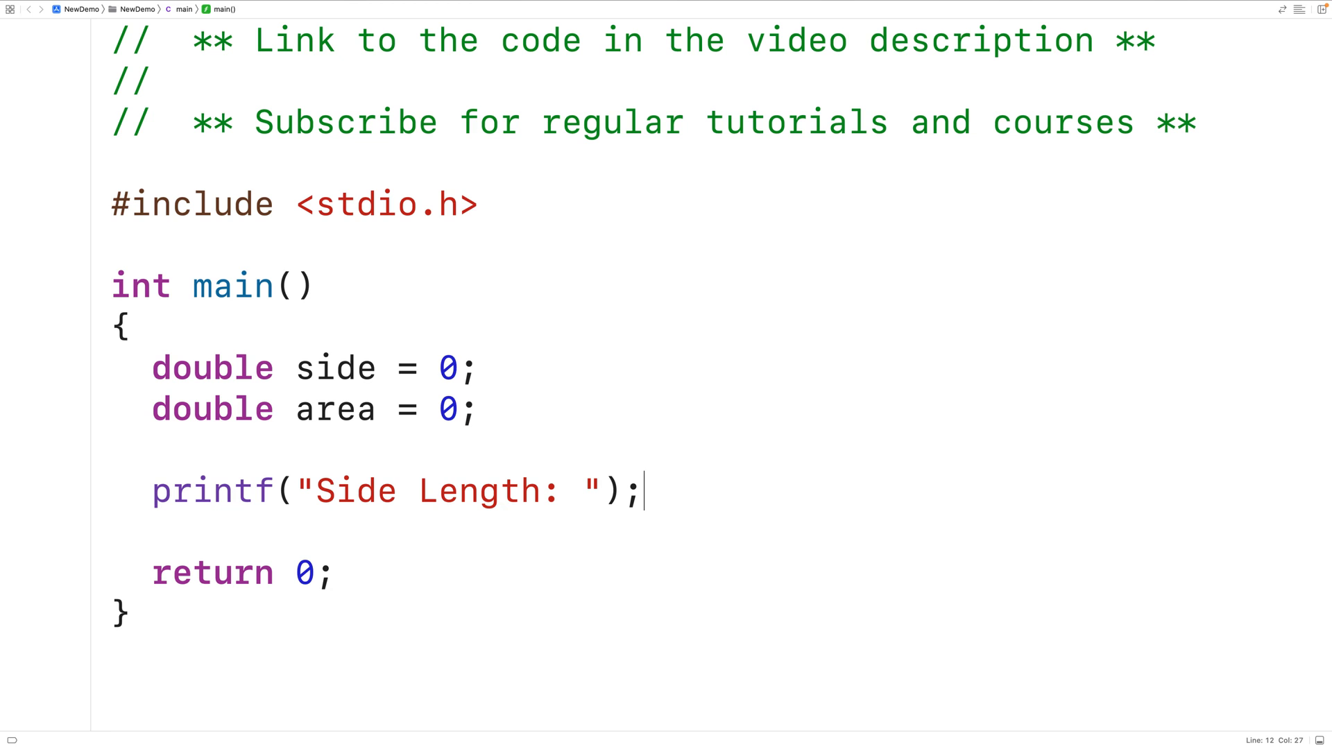
Add scanf("%lf", &side); on the line after the prompt.
key("enter")
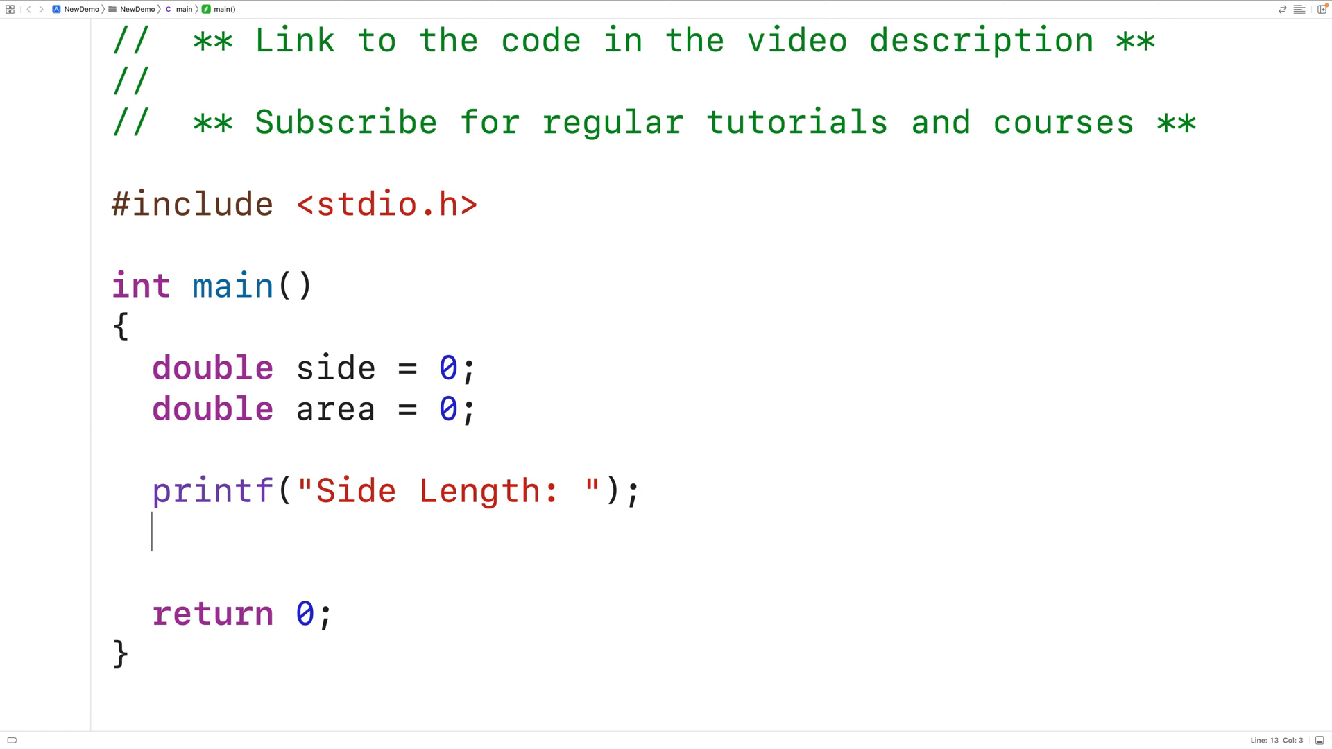
type("scanf(\"%l")
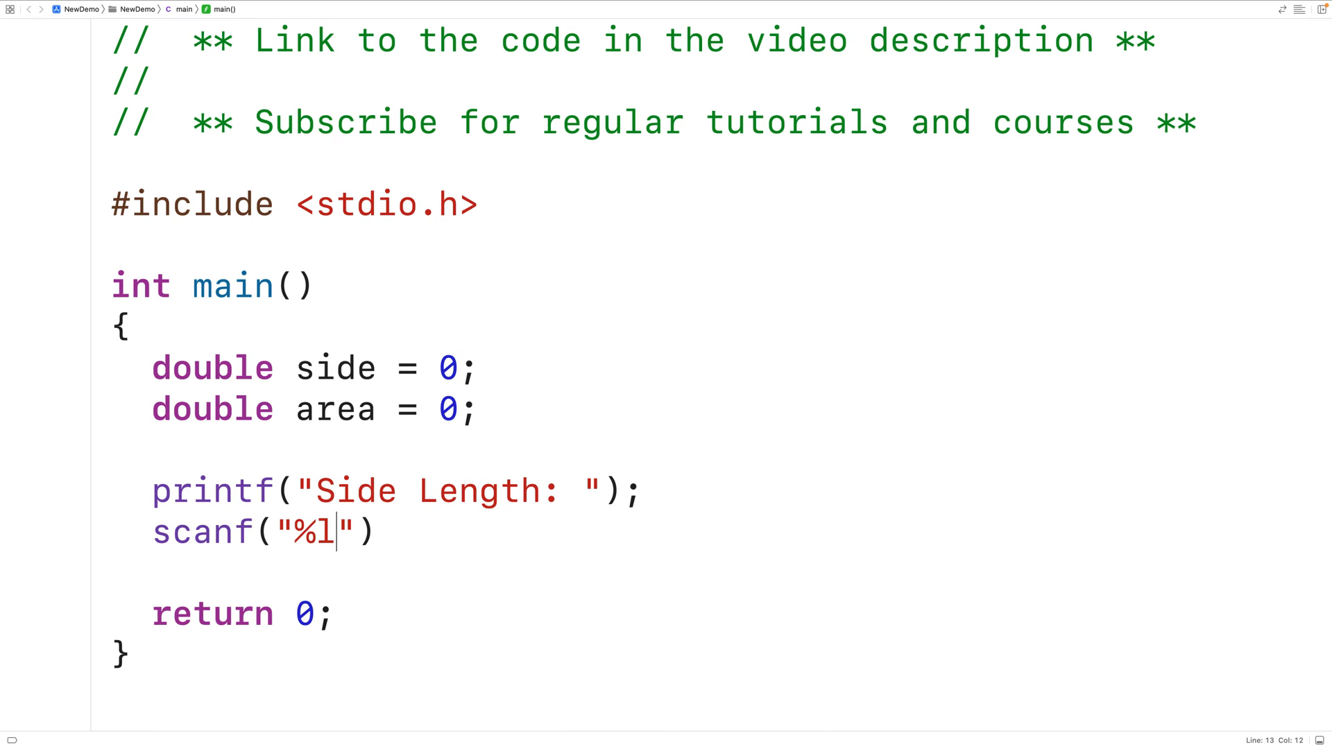
type("f")
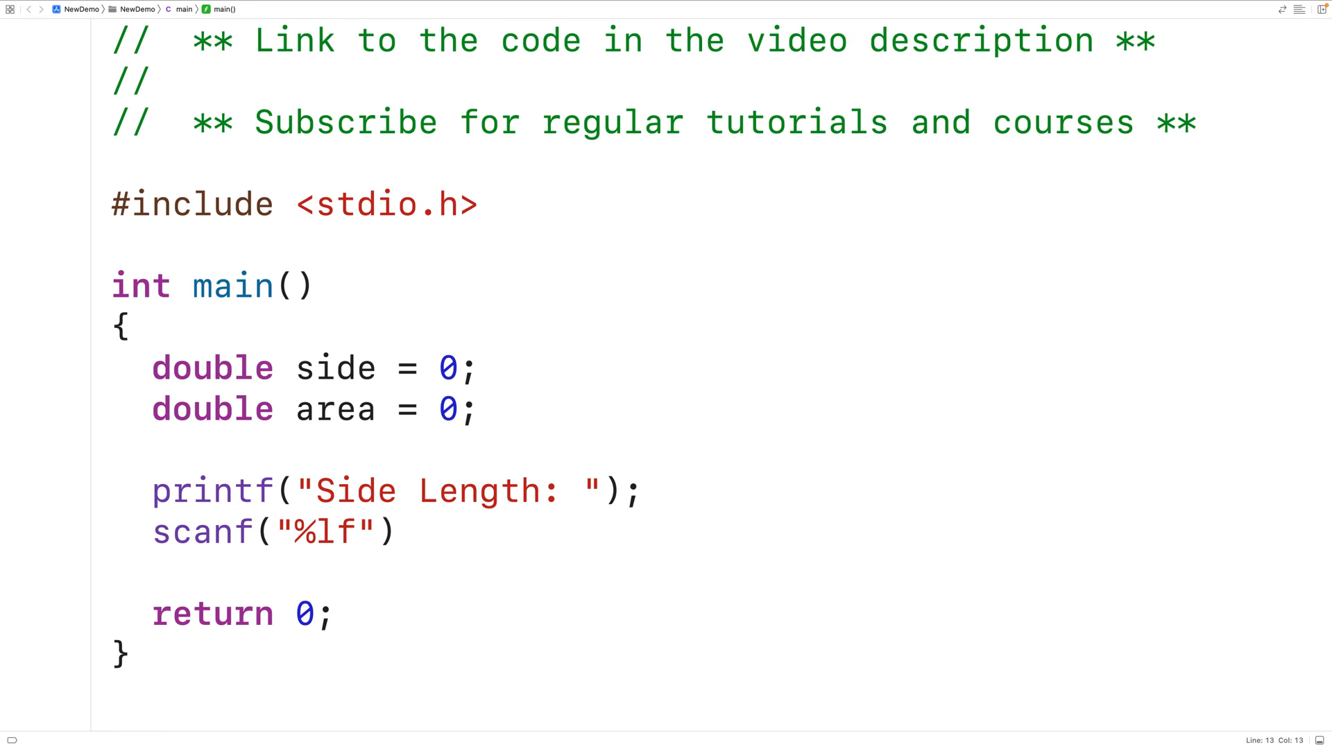
left_click(356, 533)
type(", ")
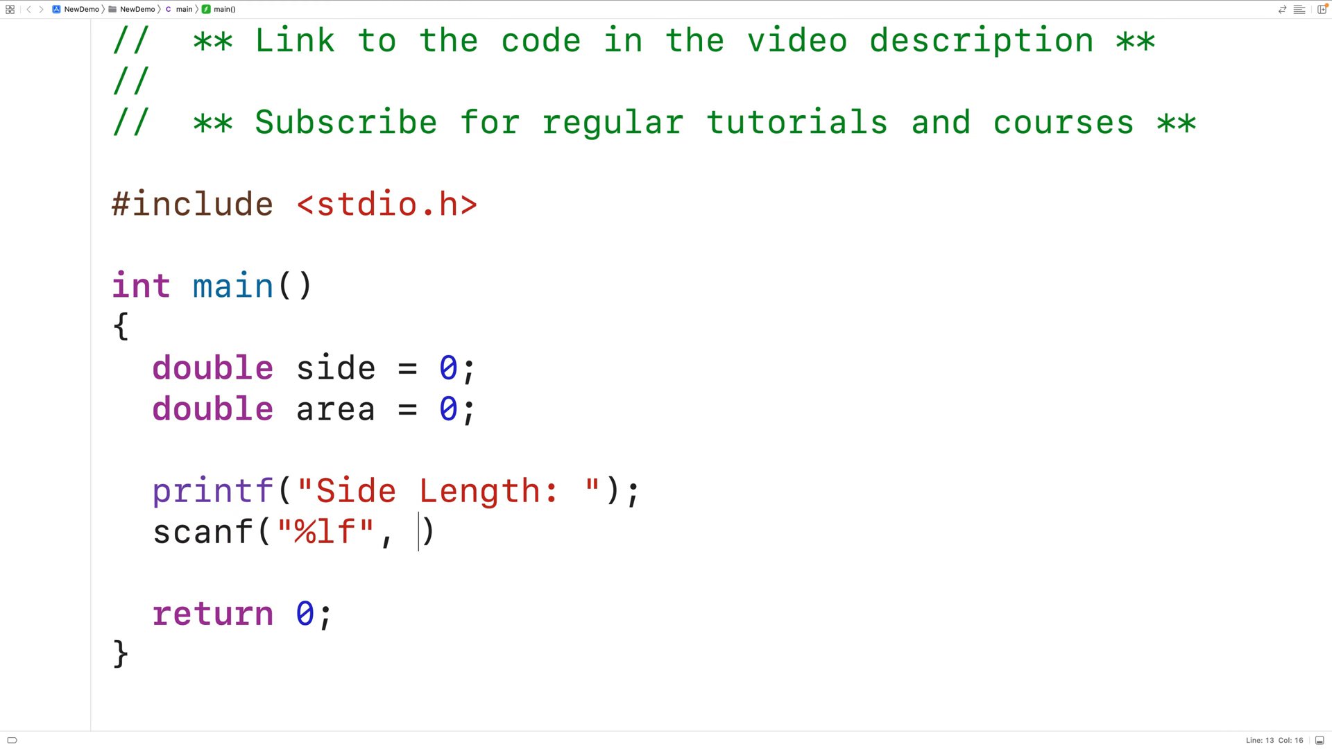
type("&side")
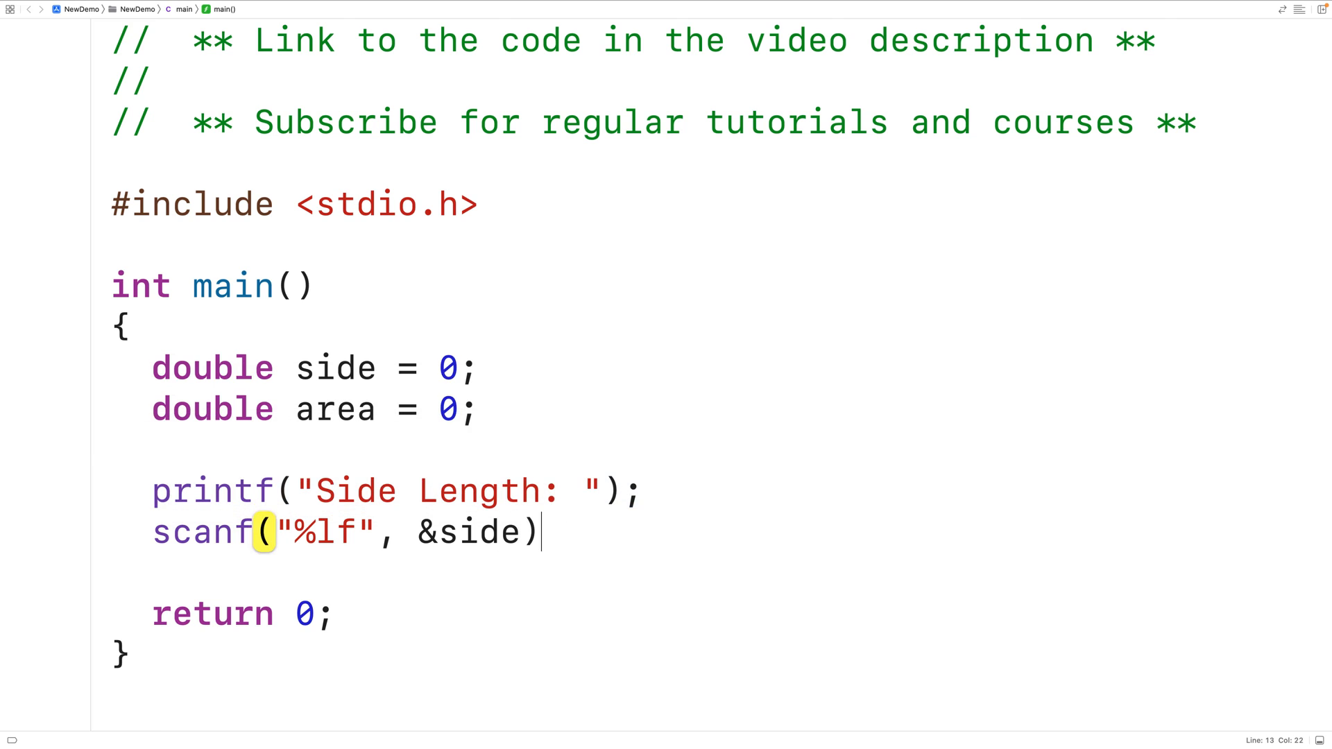
type(";")
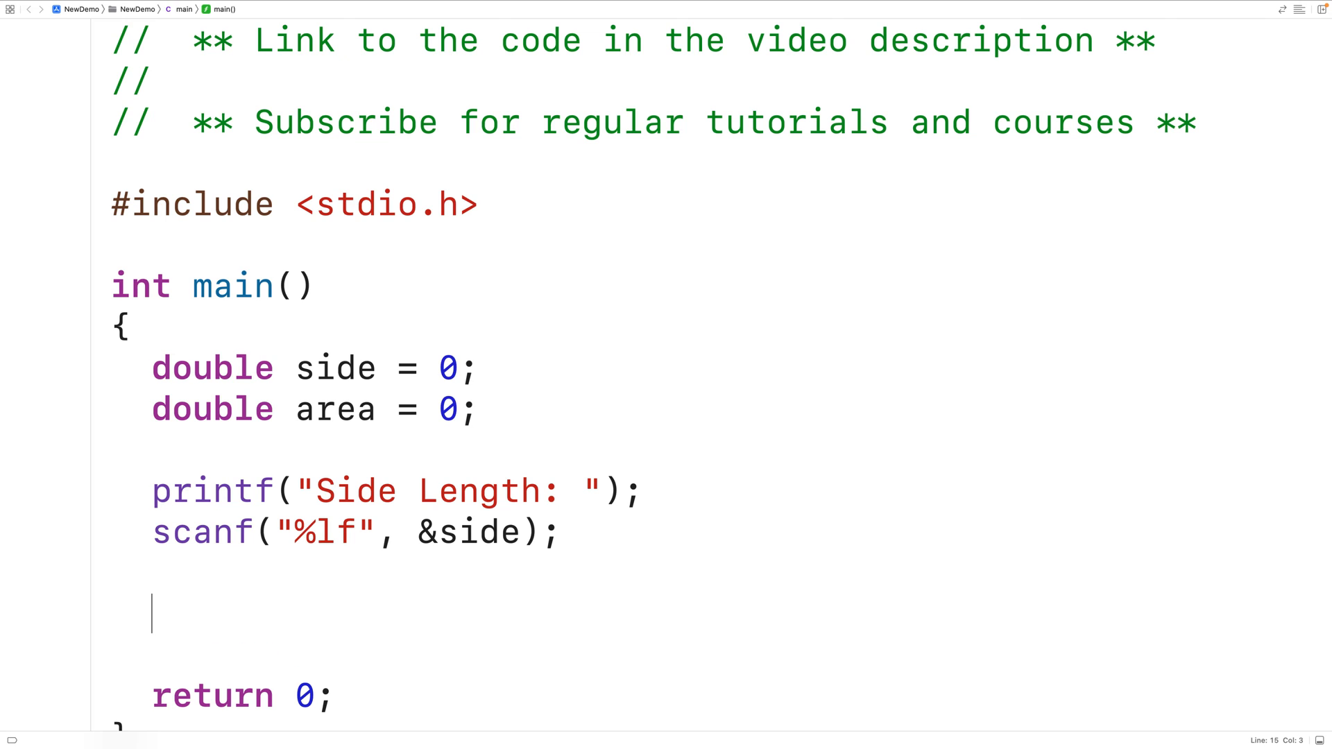
Write the assignment area = side * side; after reading the input.
type("area =")
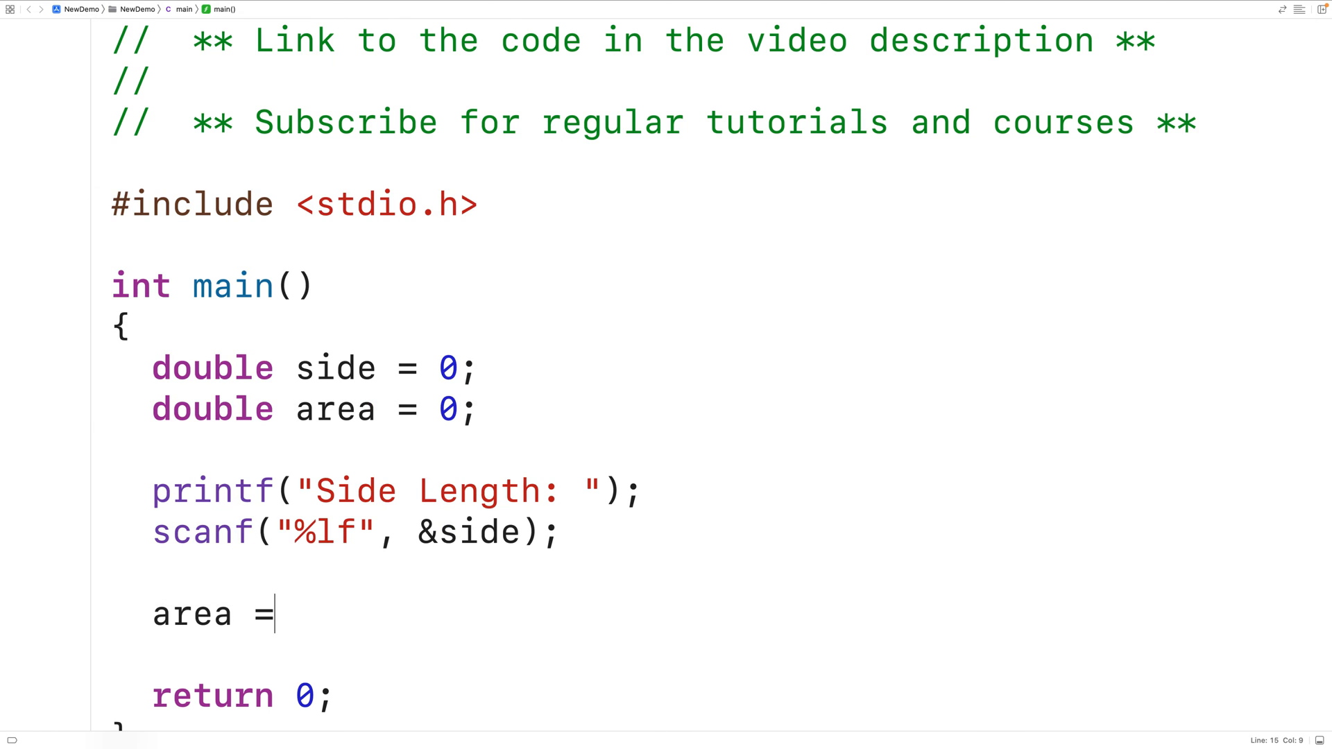
type("side *")
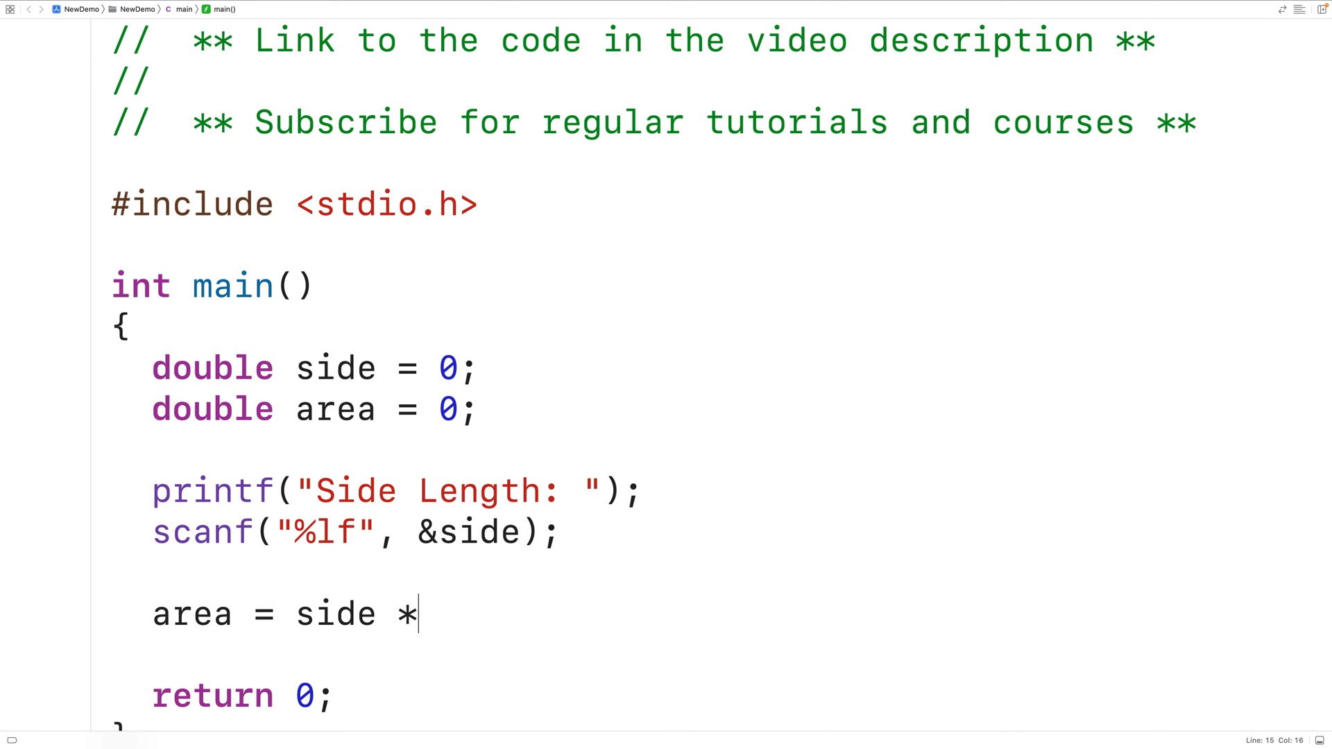
type("side;")
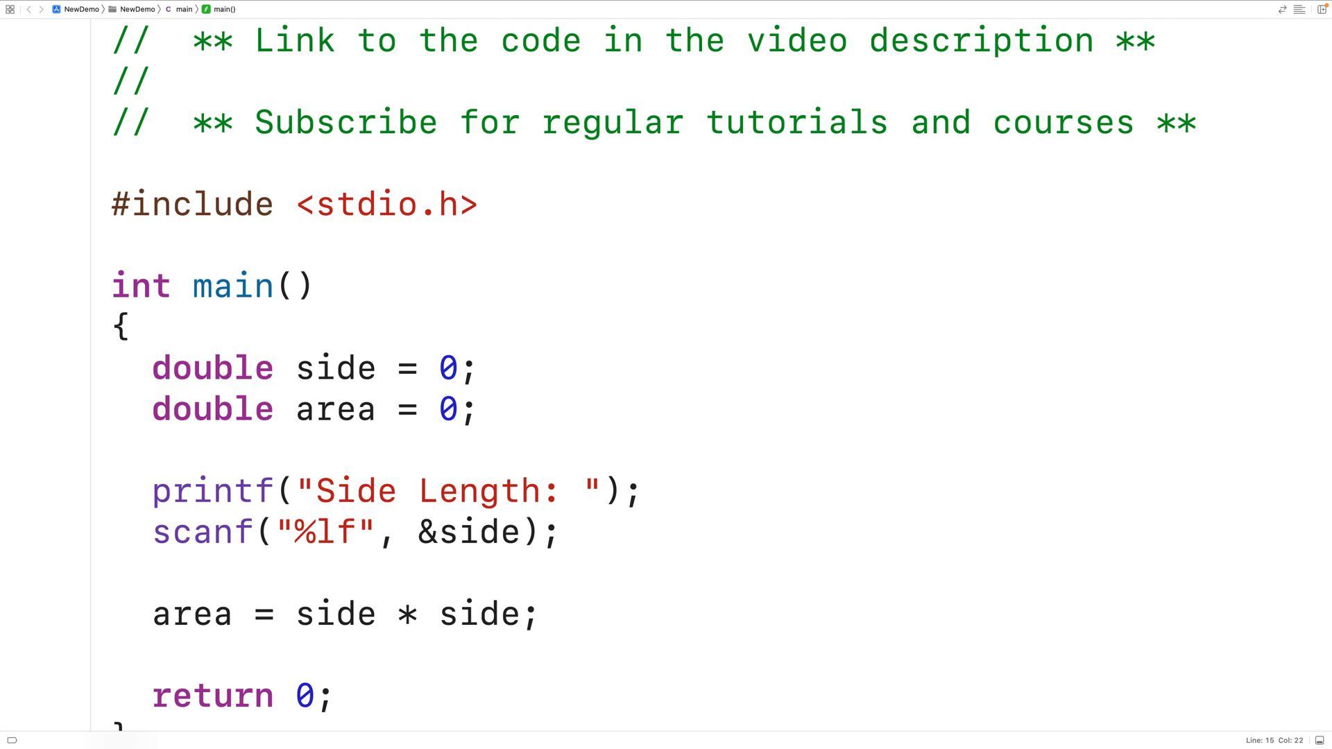
mouse_move(415, 578)
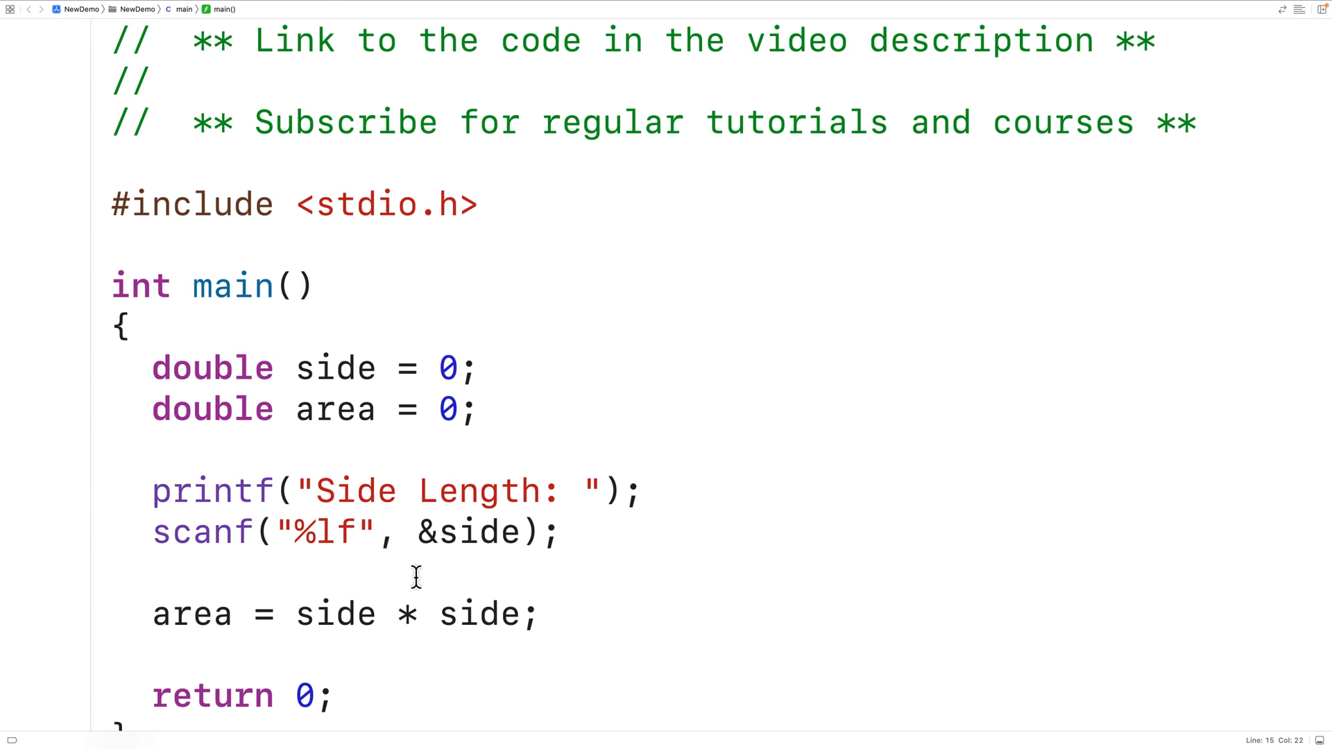
Highlight the *, side * side and area in the assignment to explain them.
double_click(406, 613)
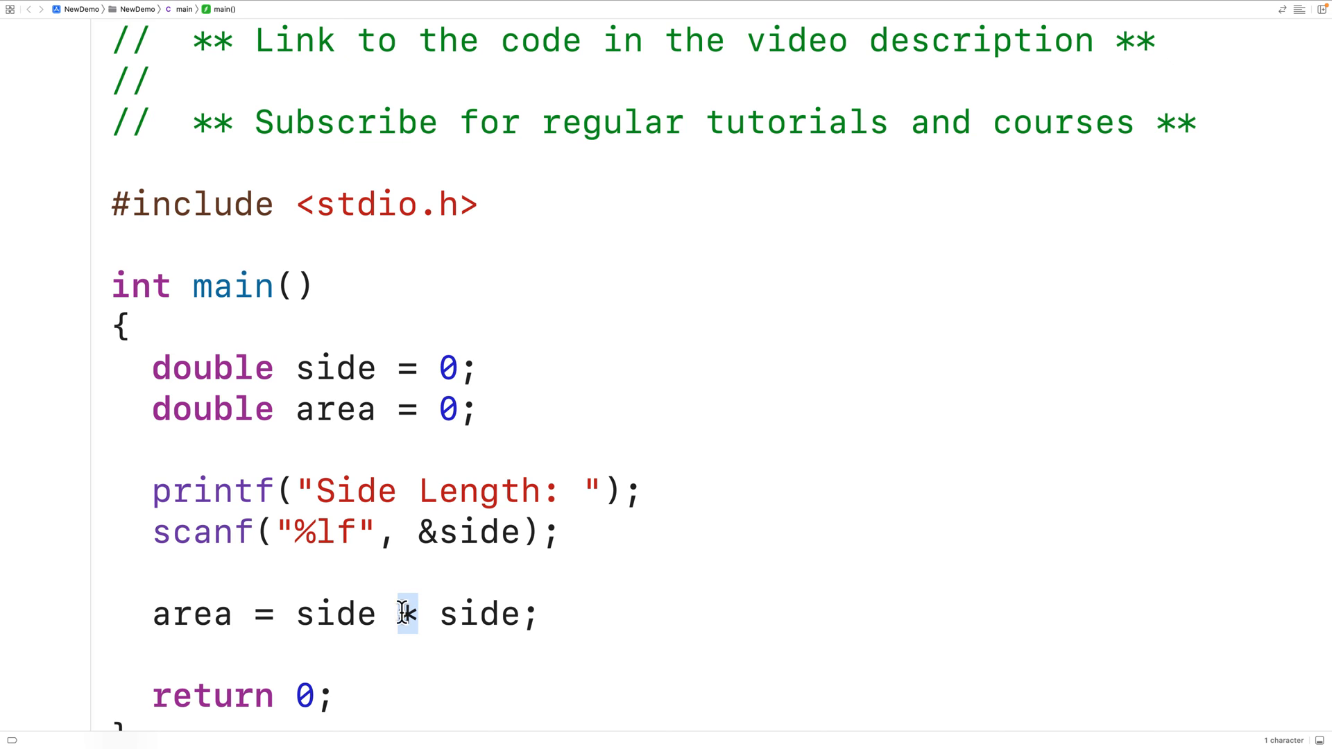
double_click(337, 613)
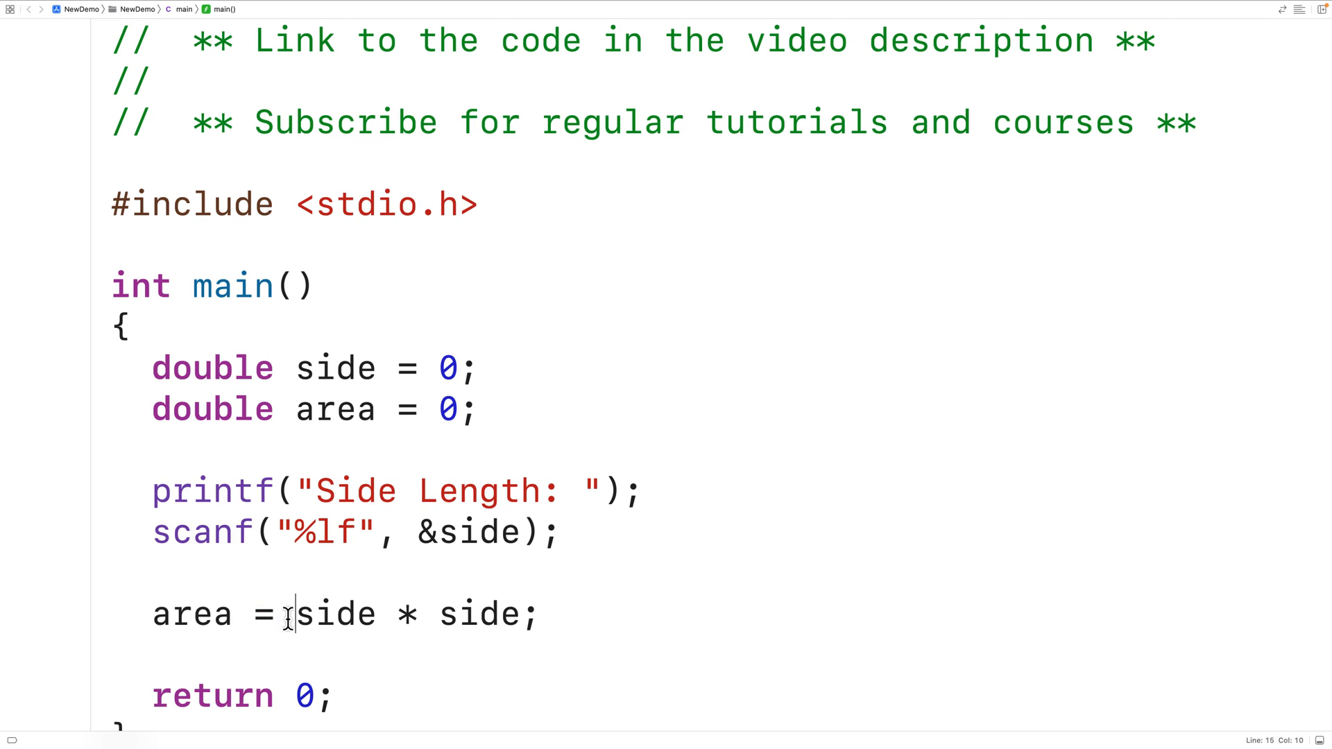
left_click_drag(296, 613, 416, 613)
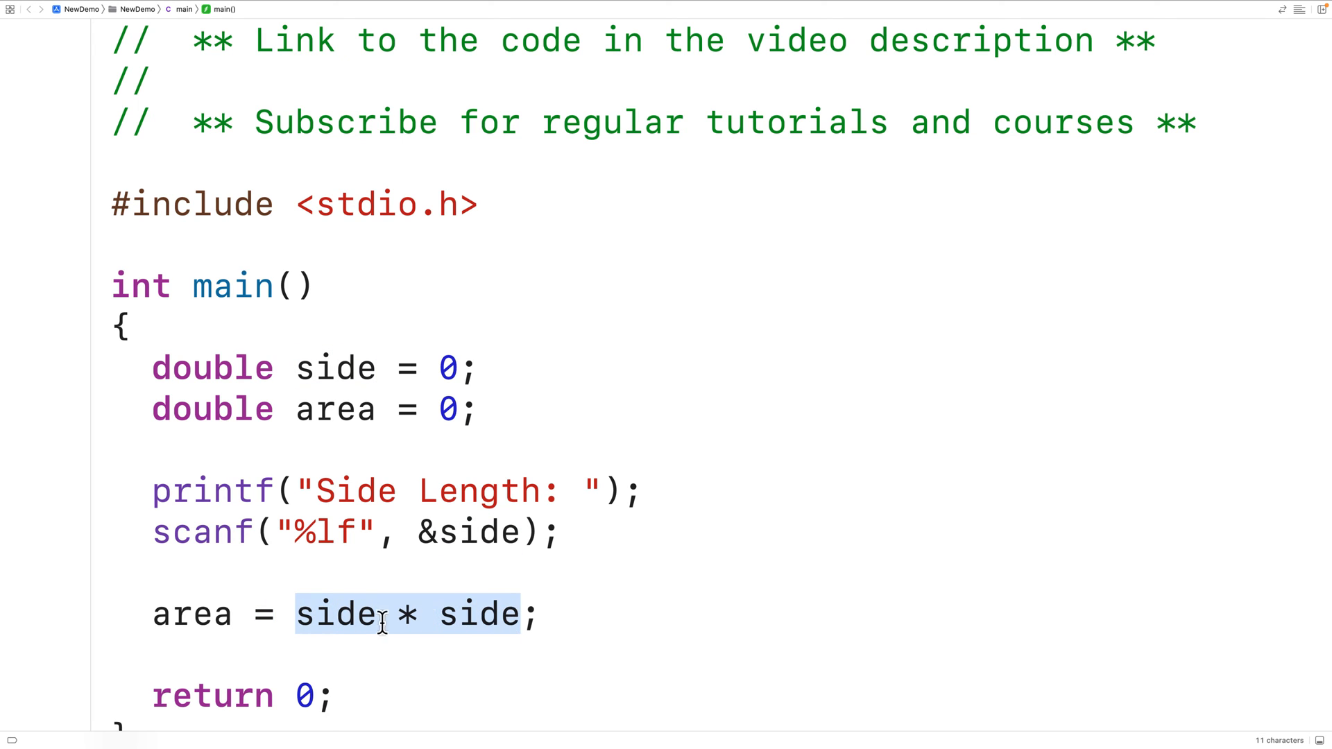
double_click(191, 613)
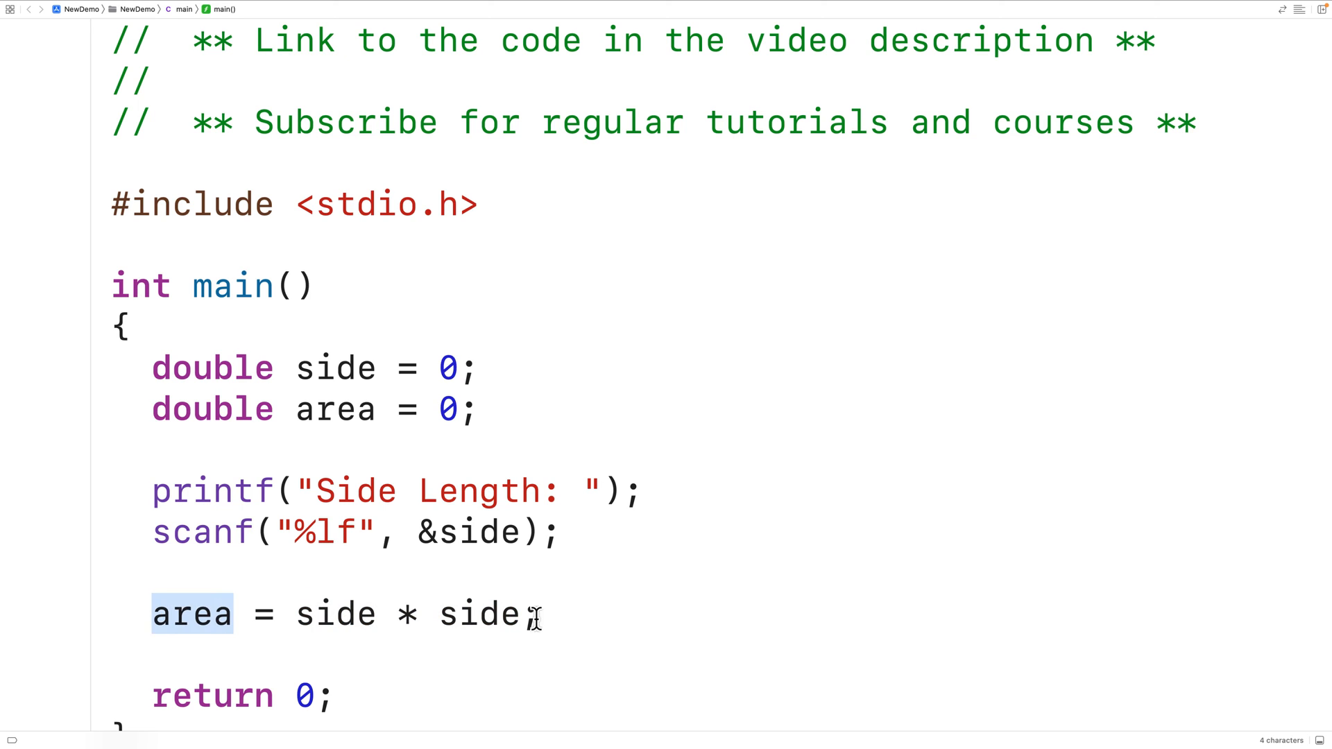
left_click(559, 613)
type("printf(\"")
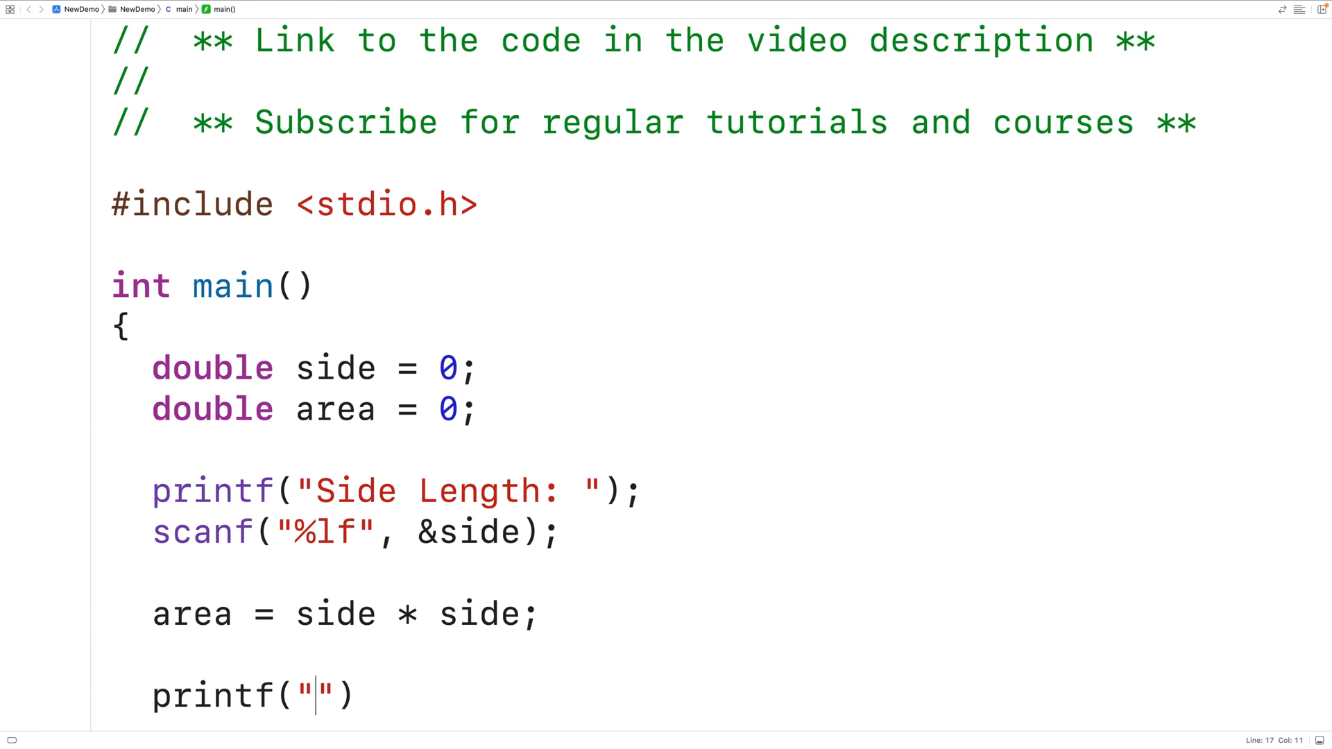
Complete printf("Area: %f\n", area); and run the program to the Side Length prompt.
type("Area:")
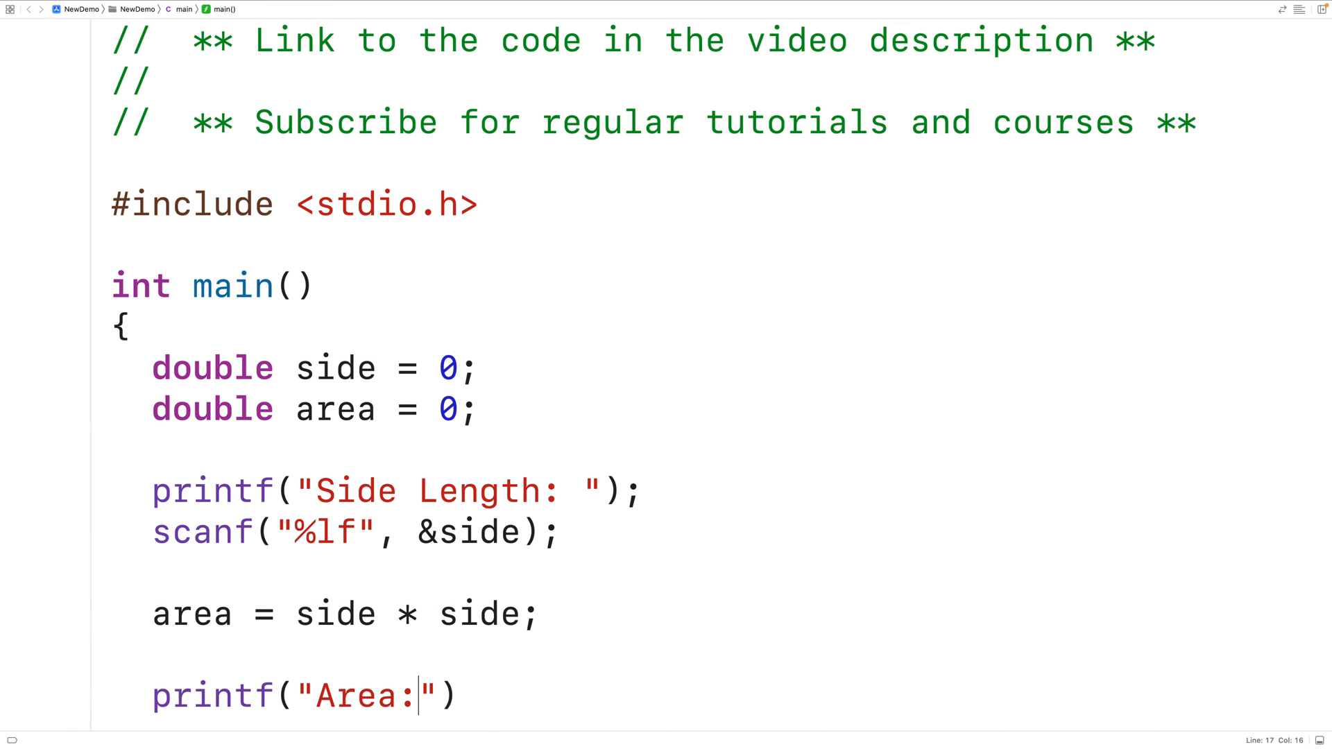
type("%f")
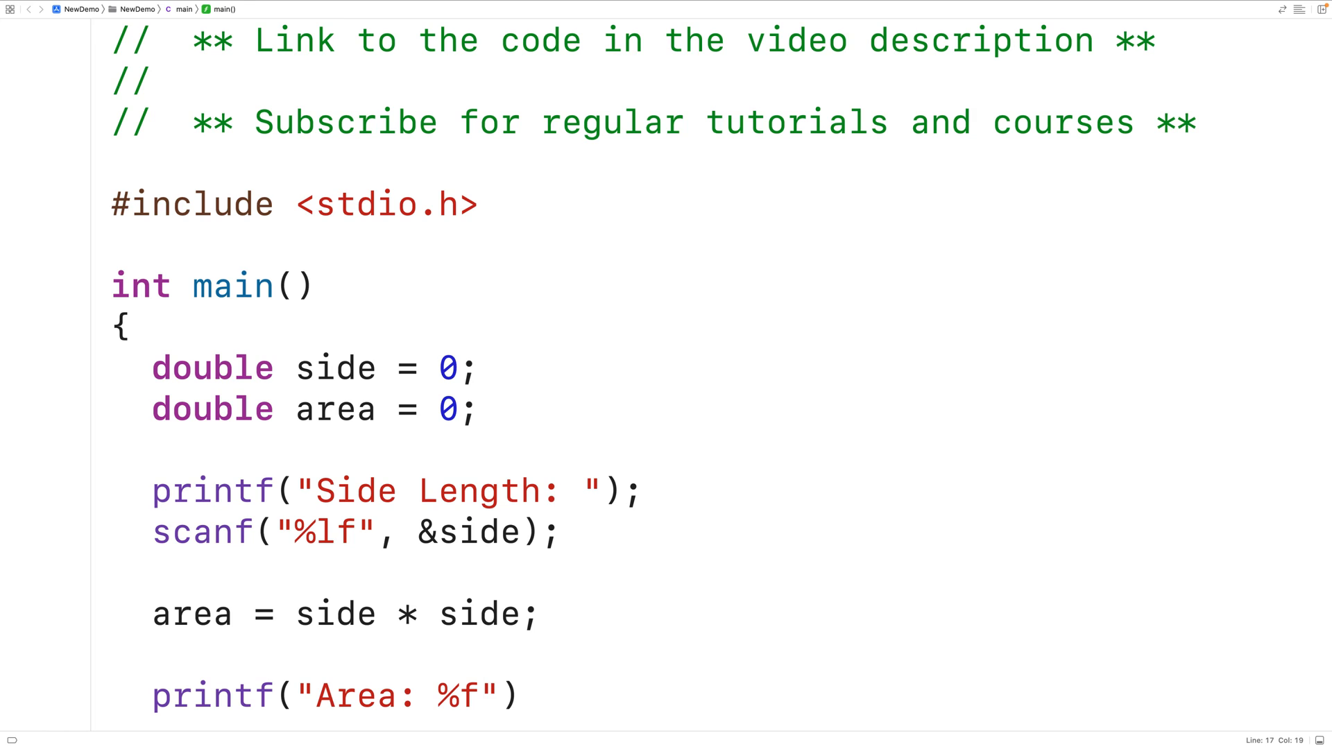
type("\\n")
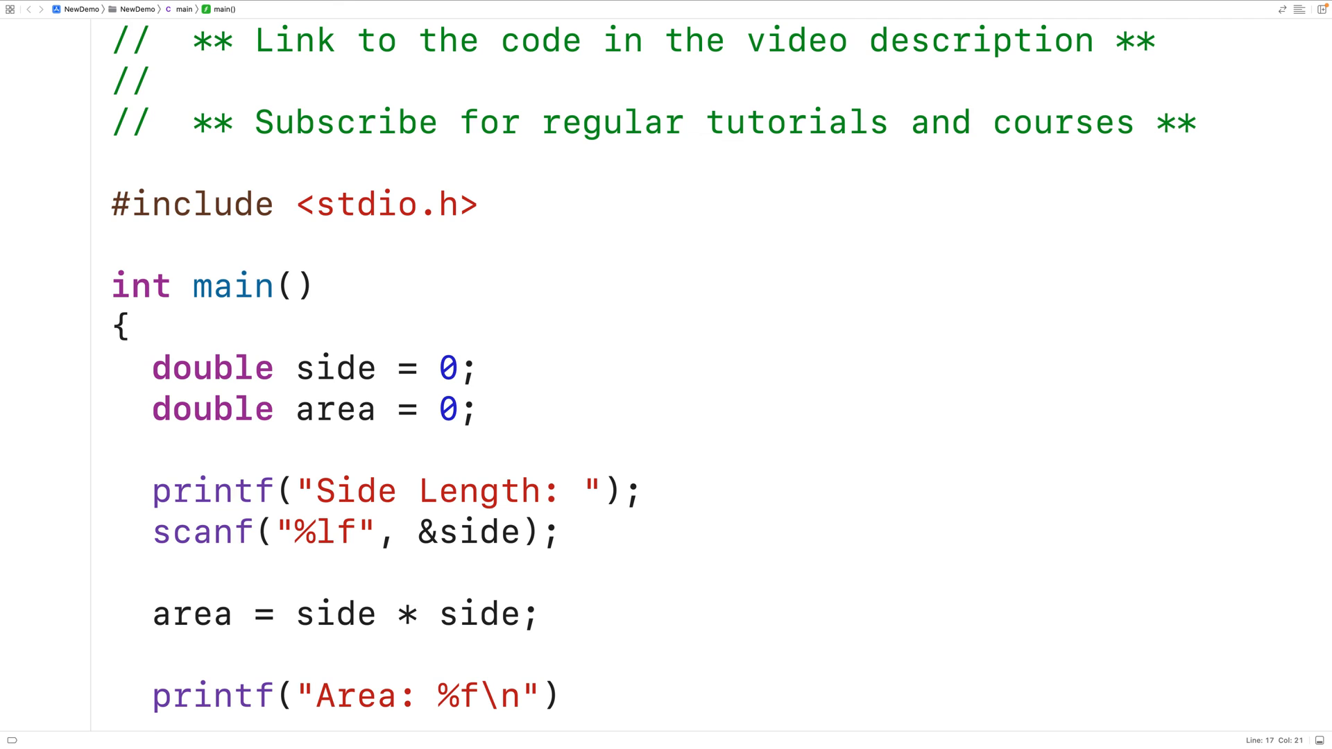
left_click(527, 695)
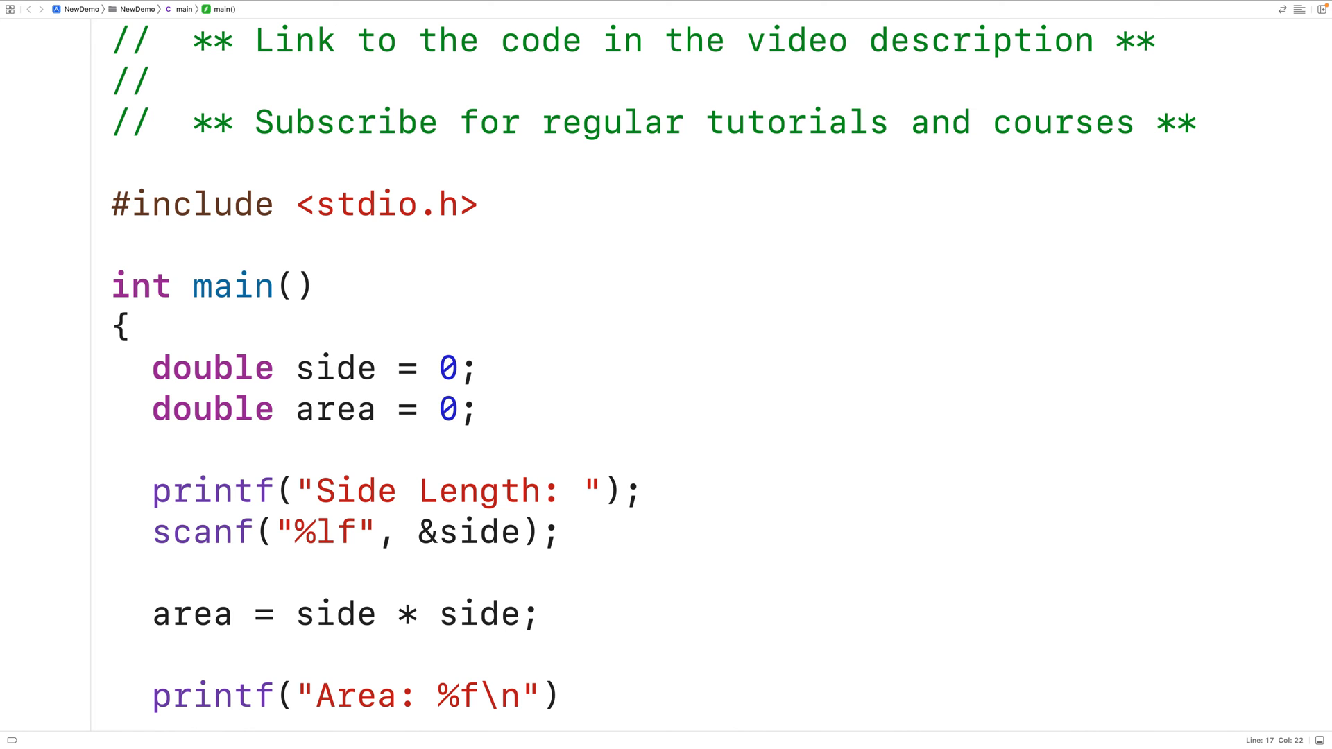
type("ara")
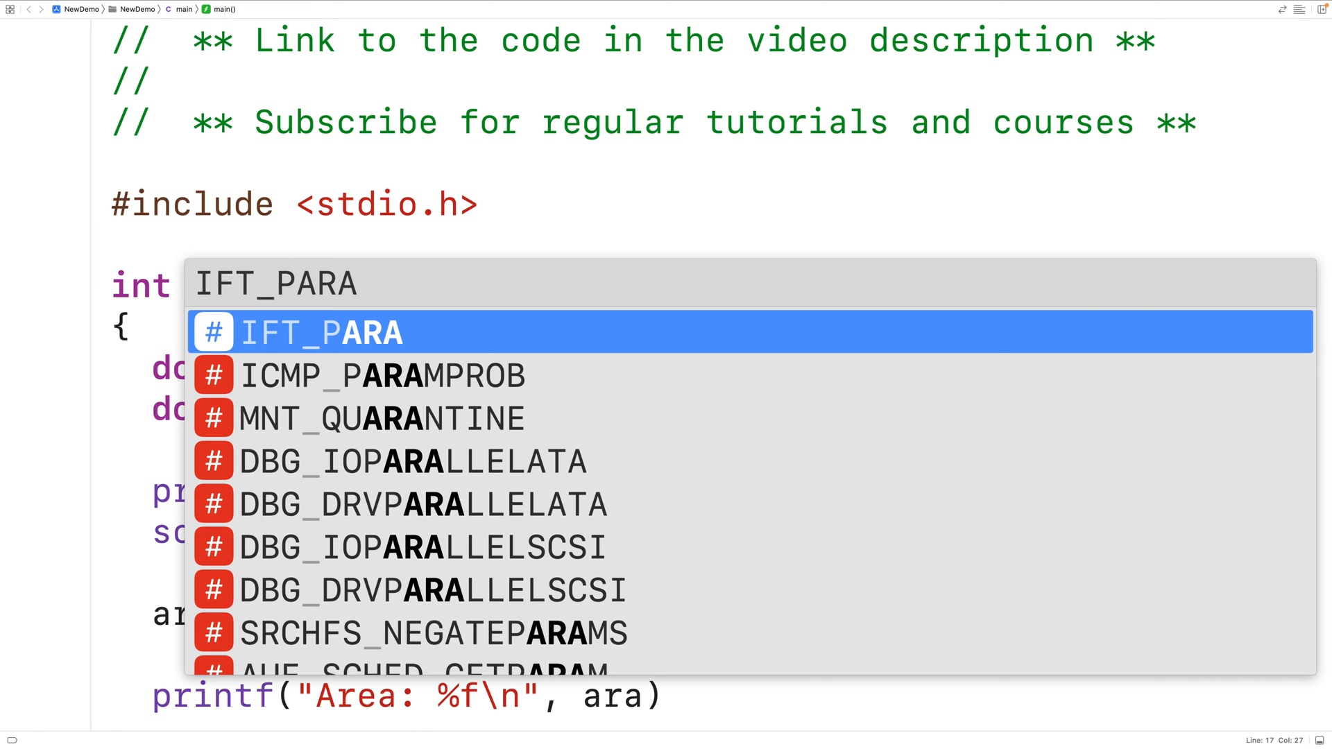
key("Escape")
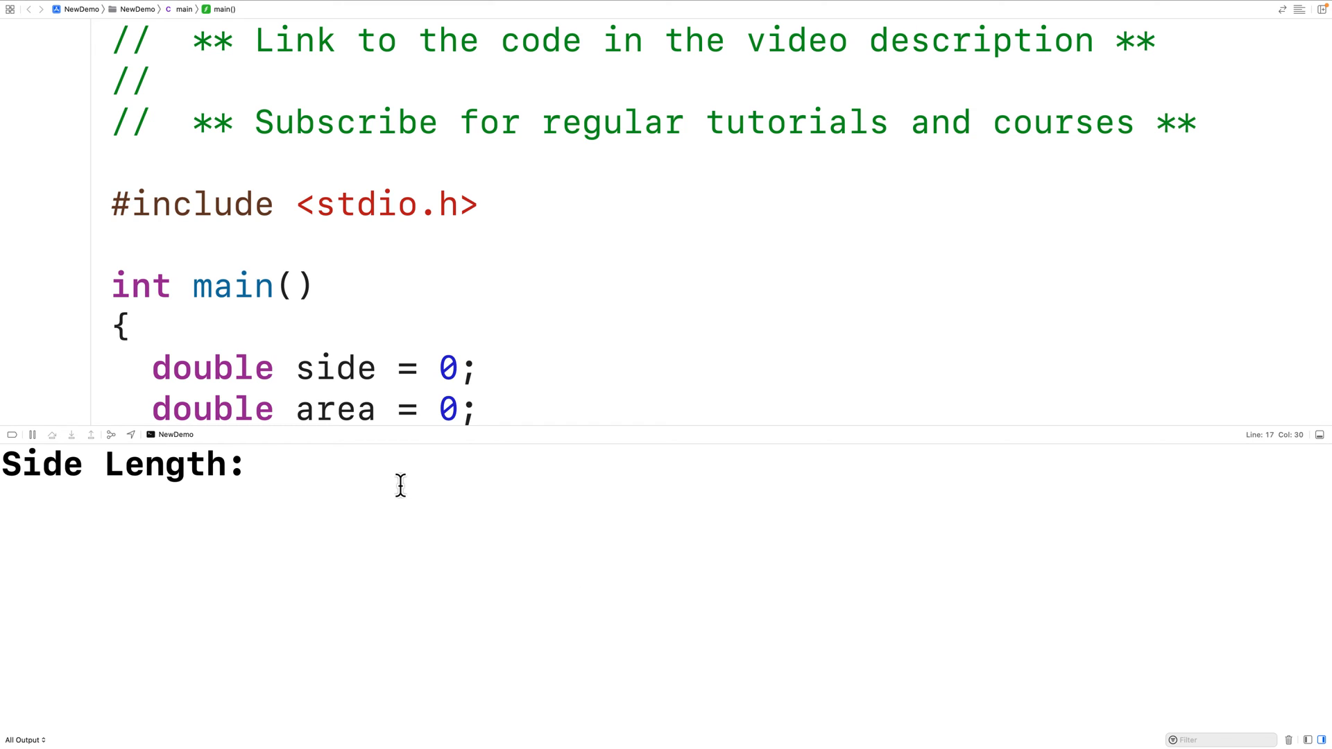
Enter 5.47 in the console, get Area: 29.920900, and highlight its decimal digits.
type("5.47")
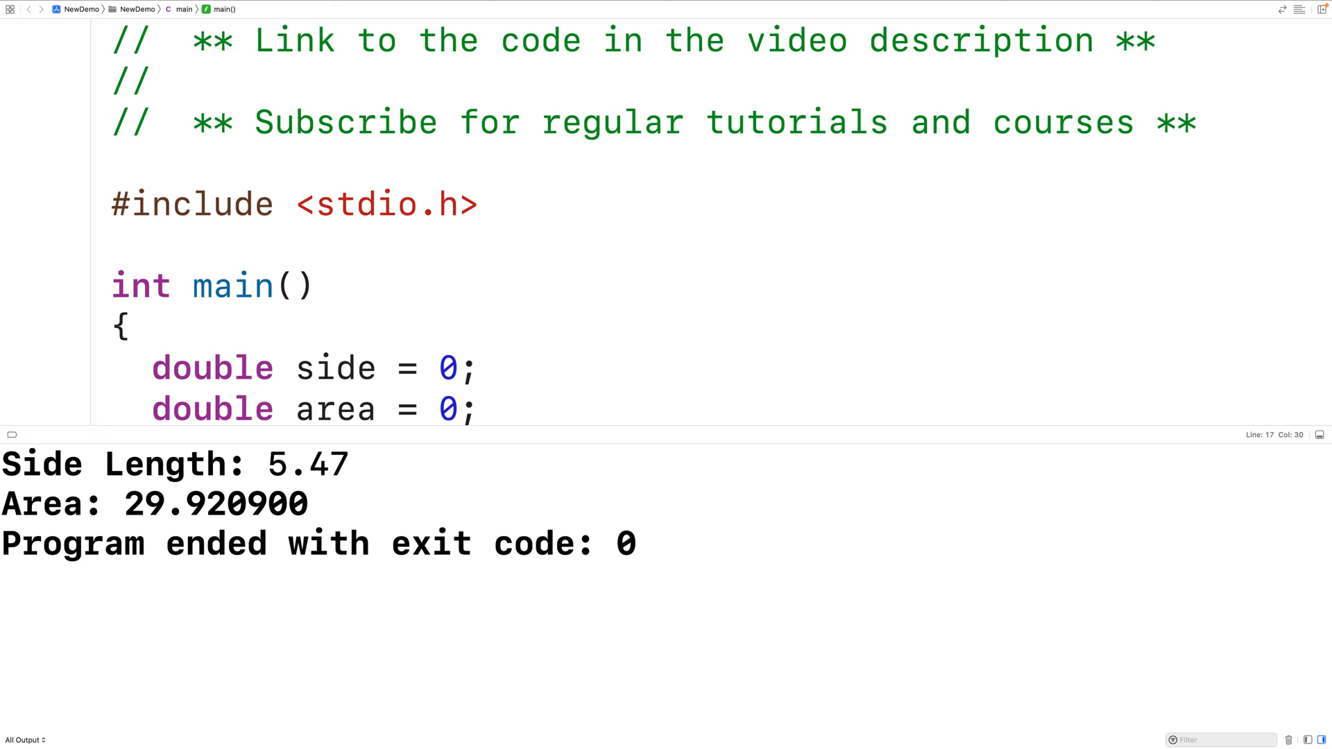
left_click(634, 544)
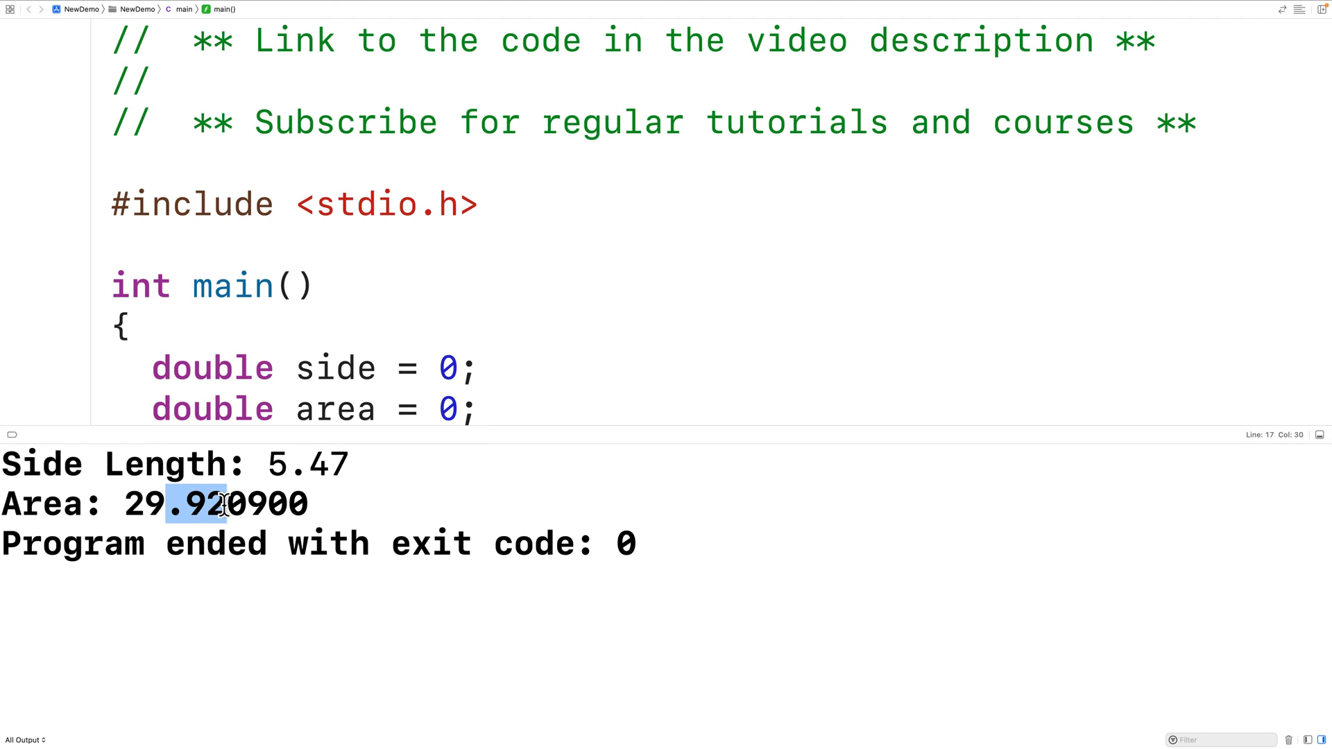
left_click_drag(221, 502, 309, 503)
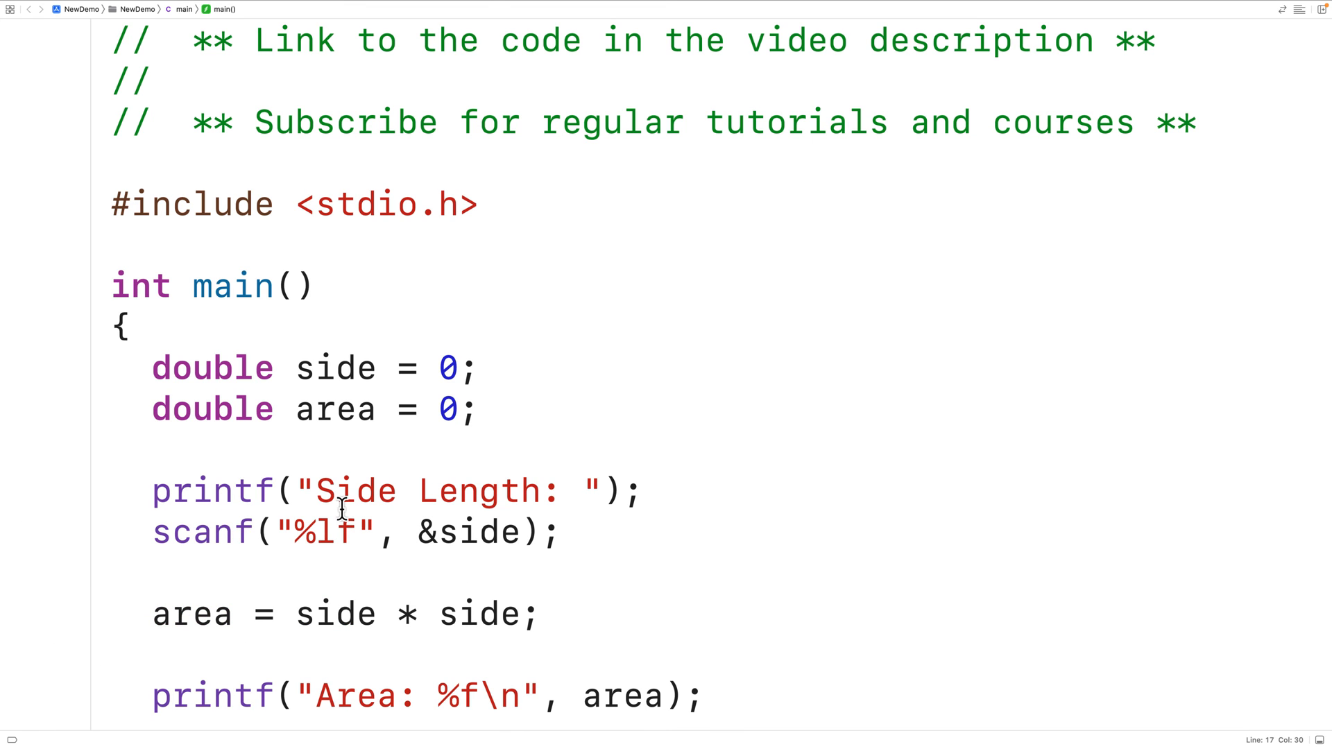
Change the area format specifier from %f to %.2f for two decimal places.
left_click(645, 695)
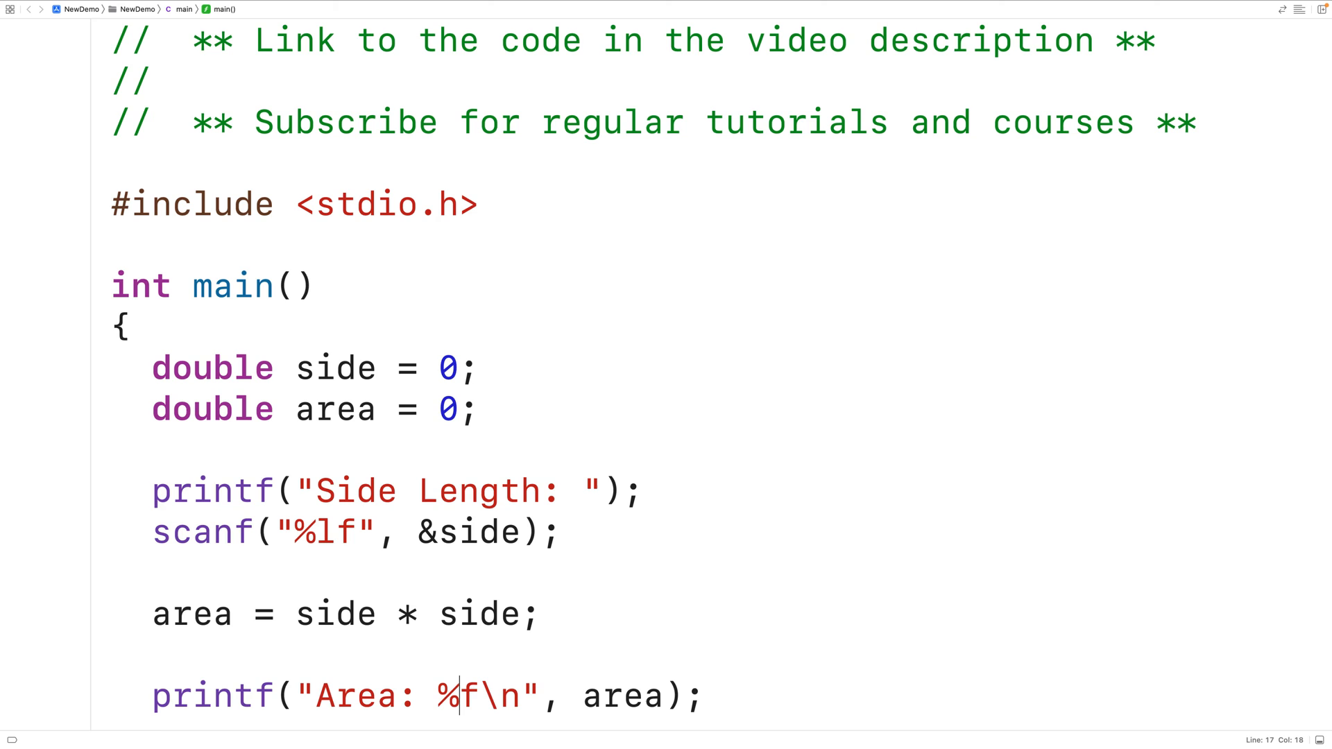
type(".2")
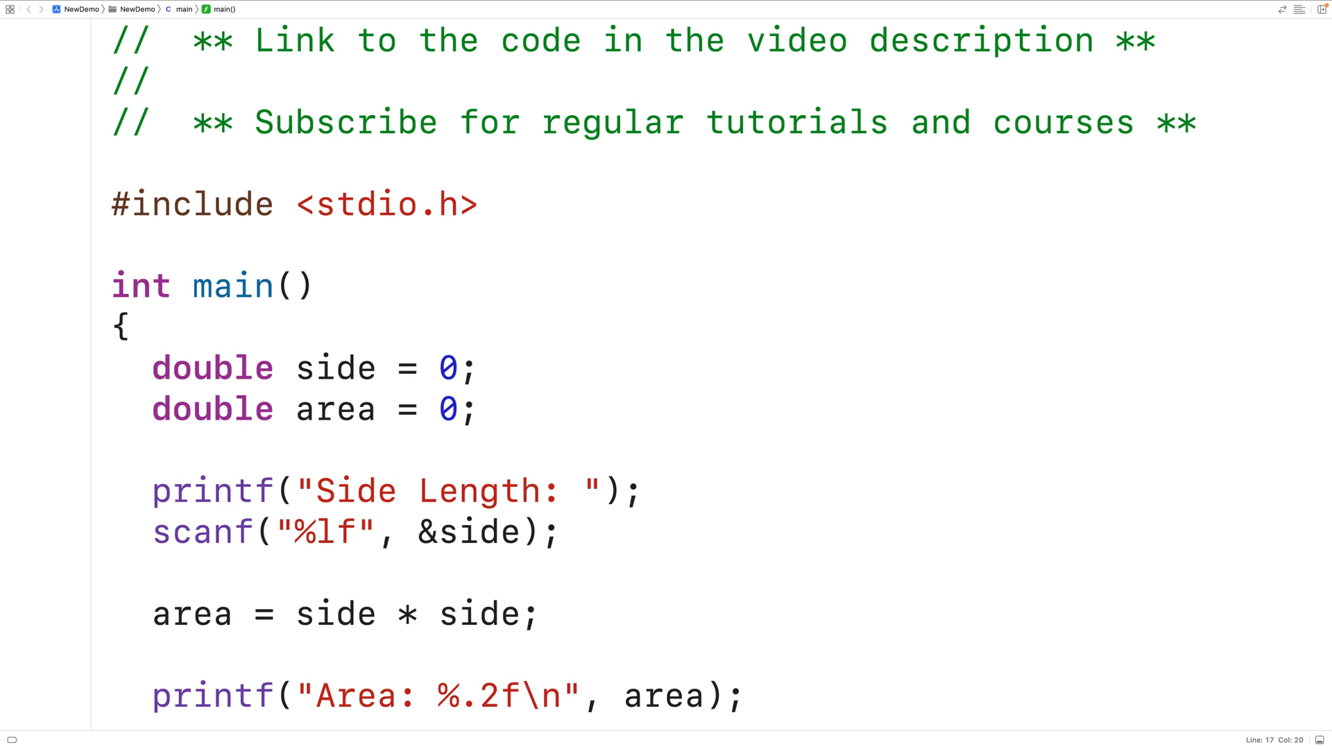
Add the prototype double square_area(double side); above main.
left_click(480, 366)
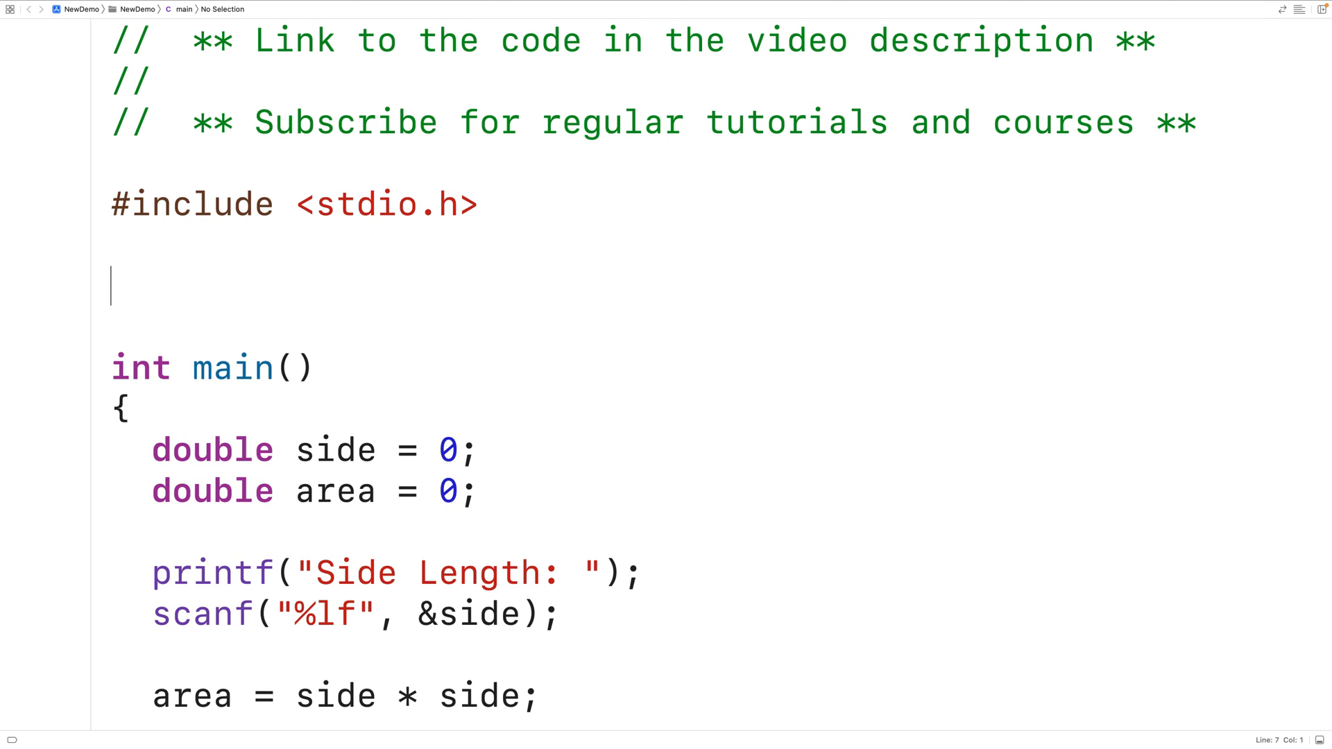
type("double")
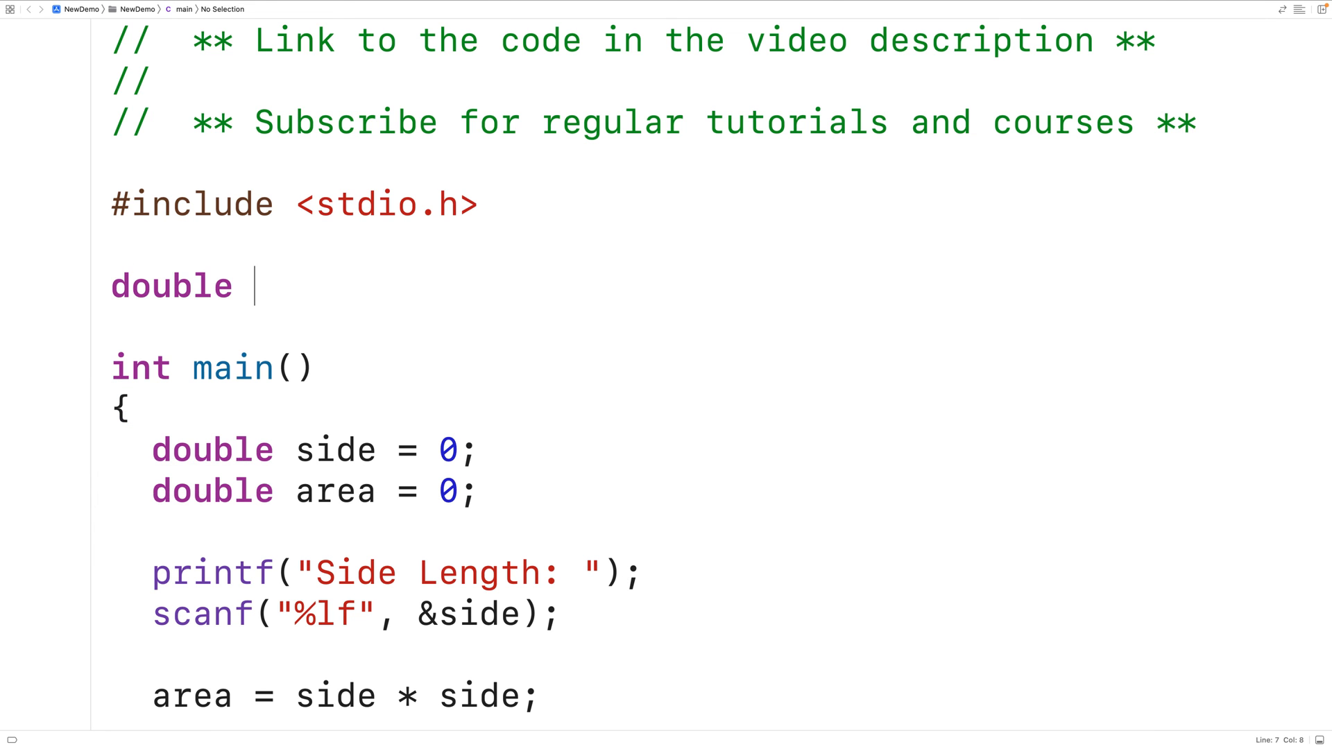
type("square_area")
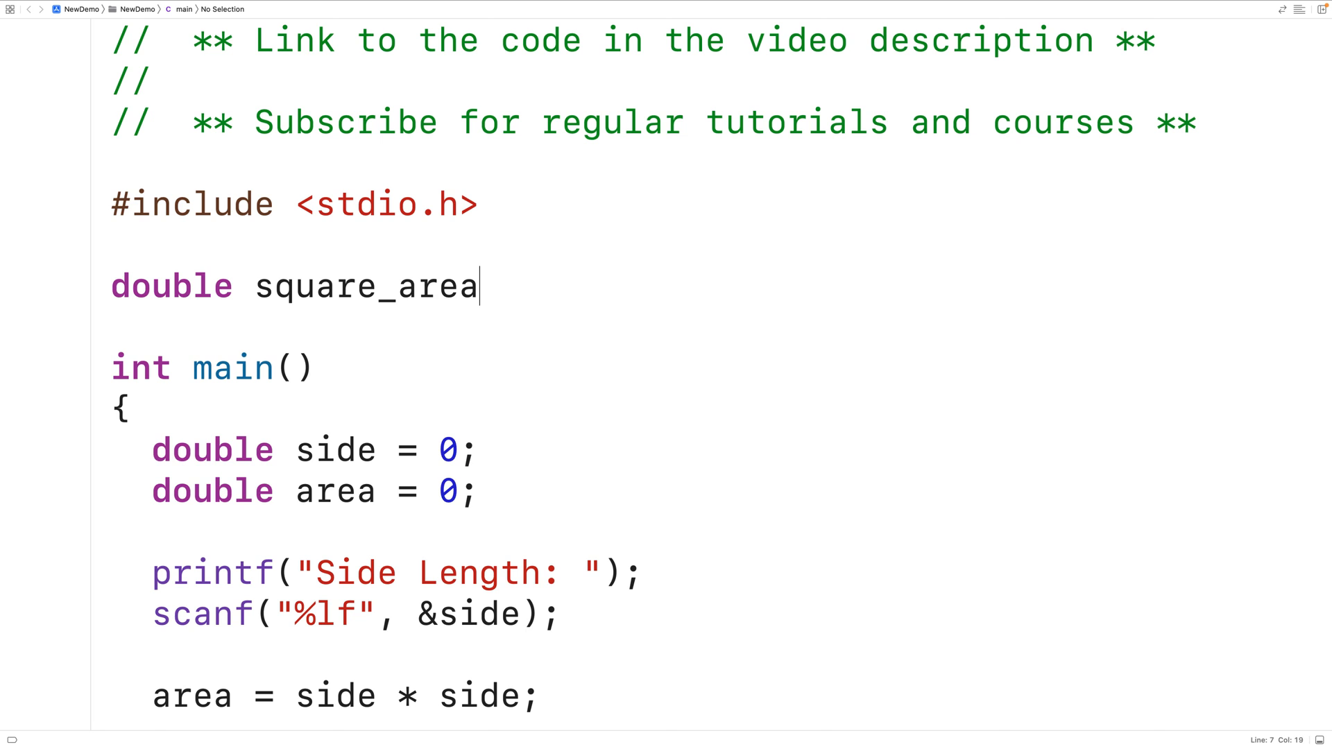
type("(")
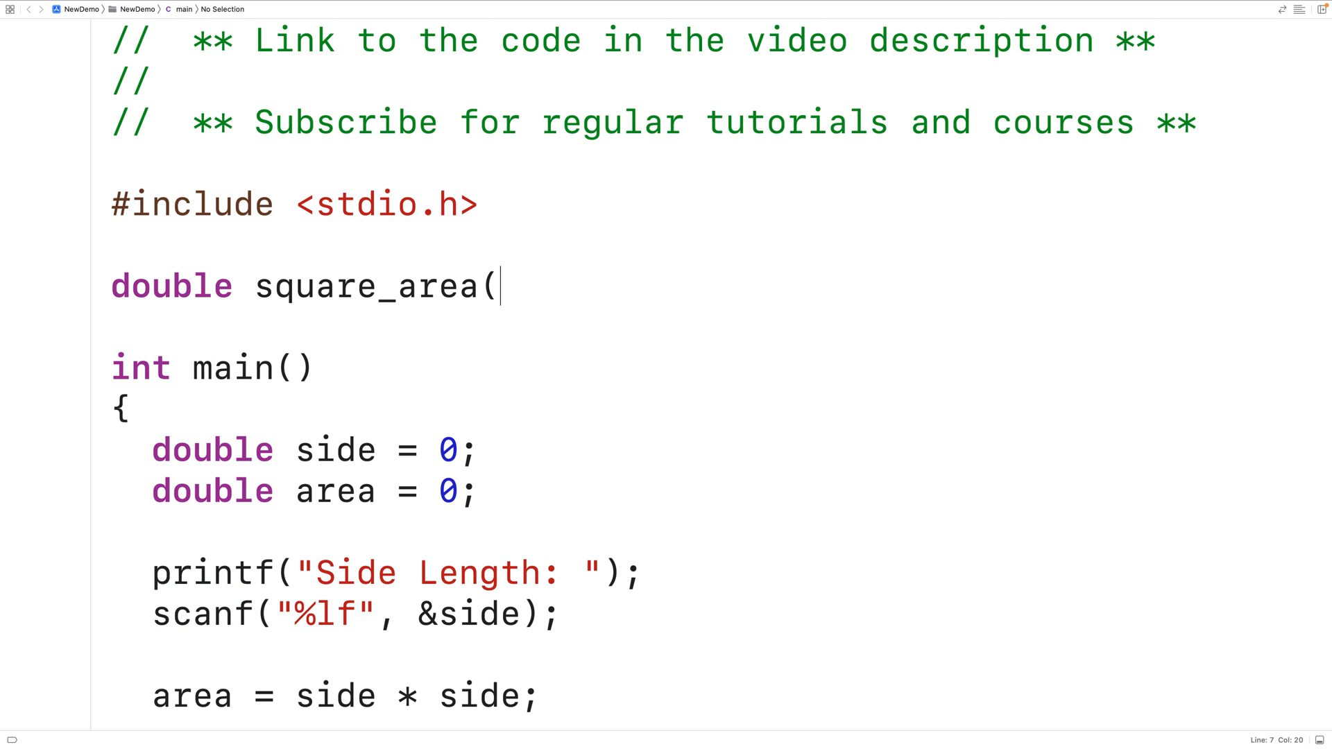
type("doul)")
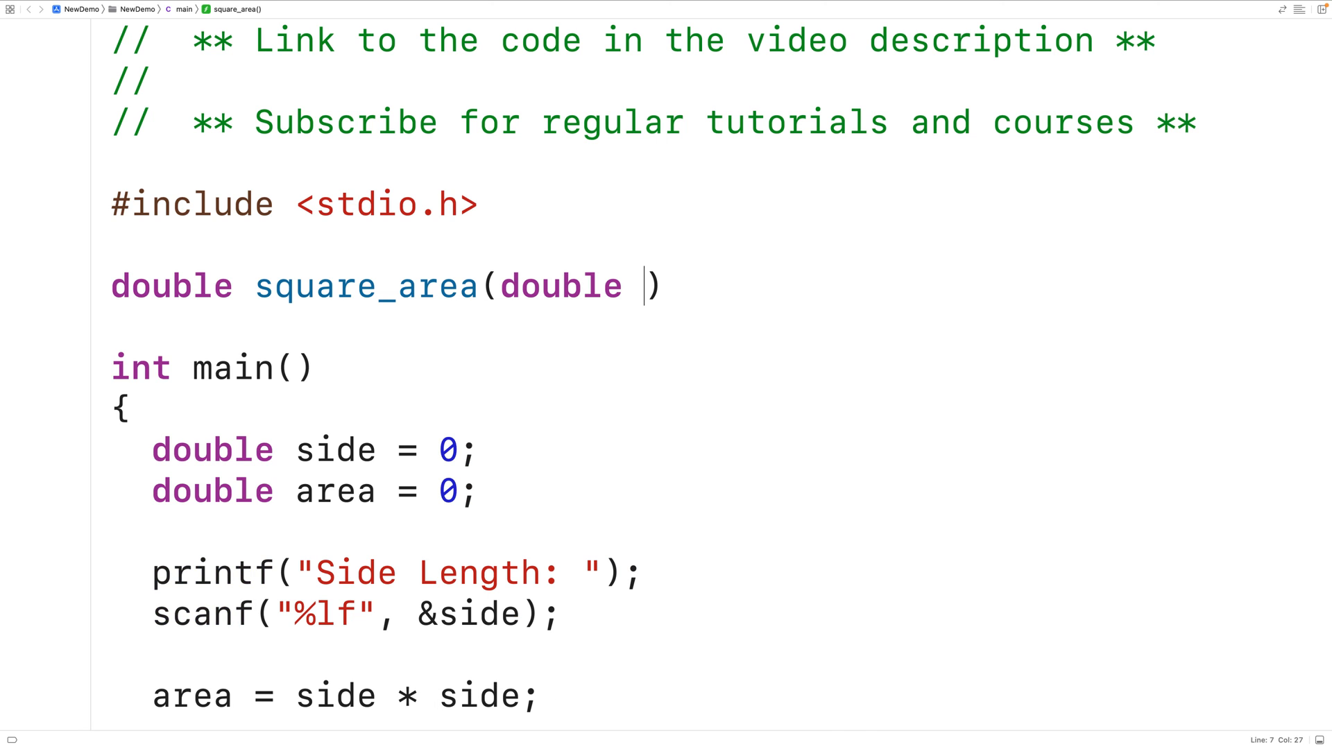
type("side);")
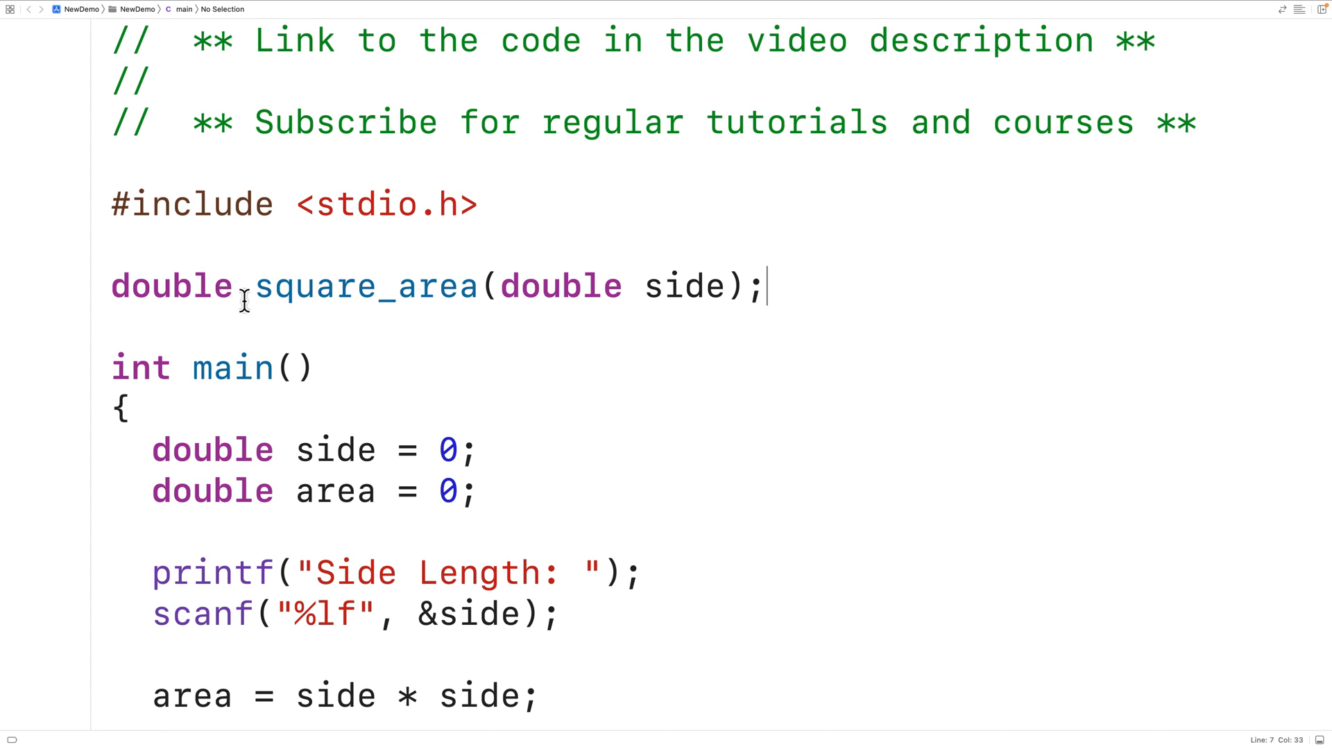
Define square_area below main with the body return side * side;.
scroll("down", 3)
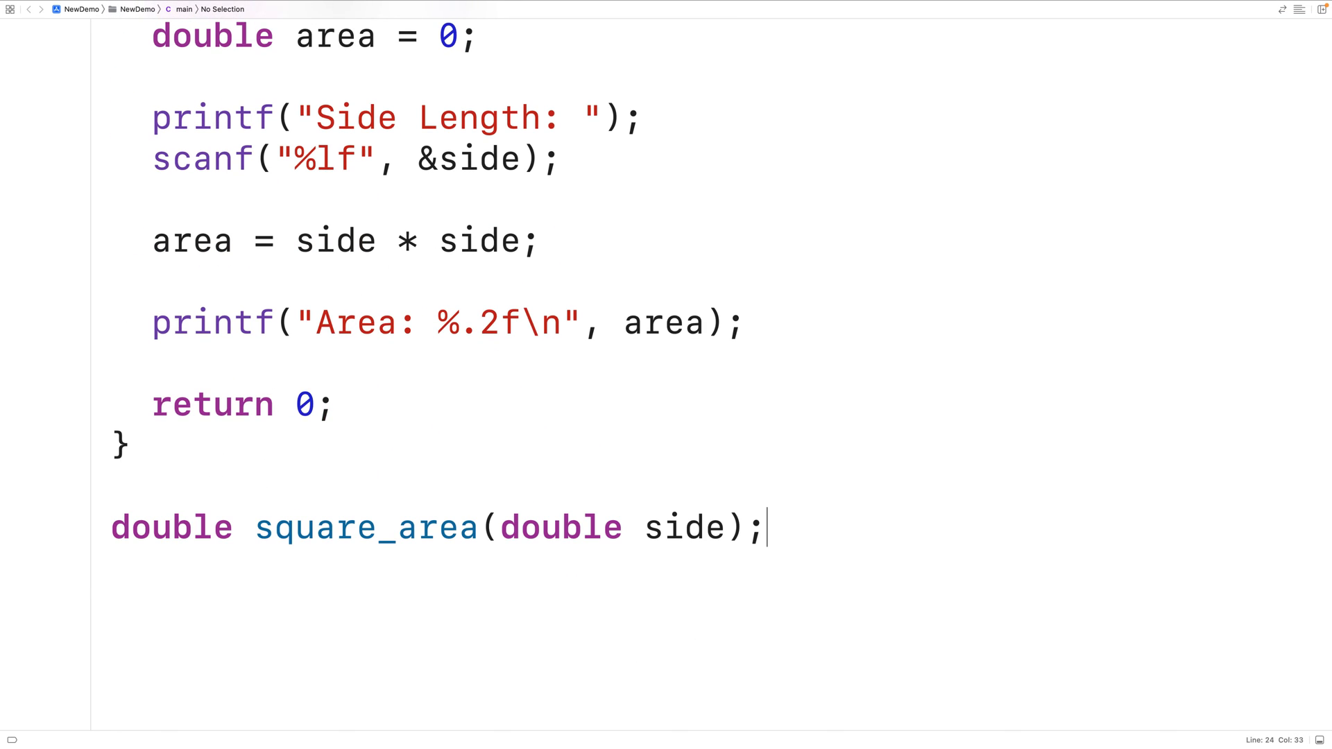
type("return side * s")
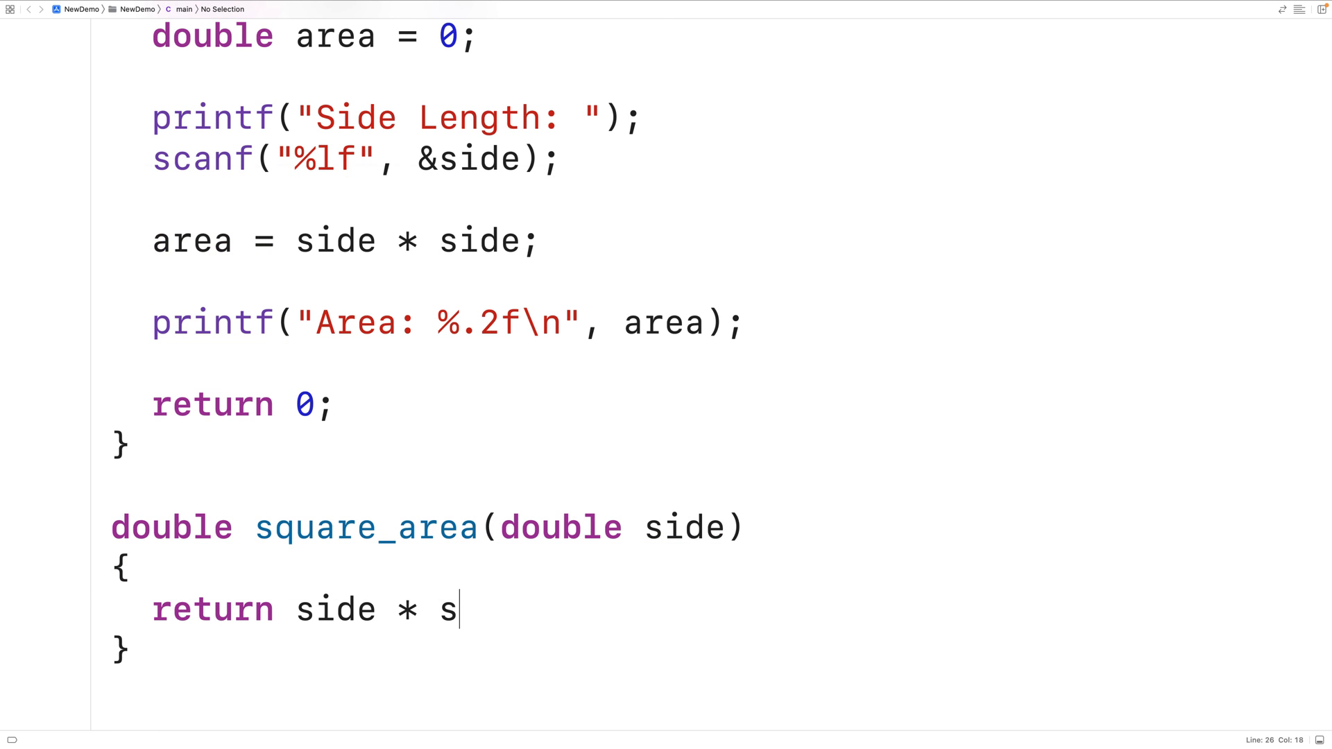
type("ide;")
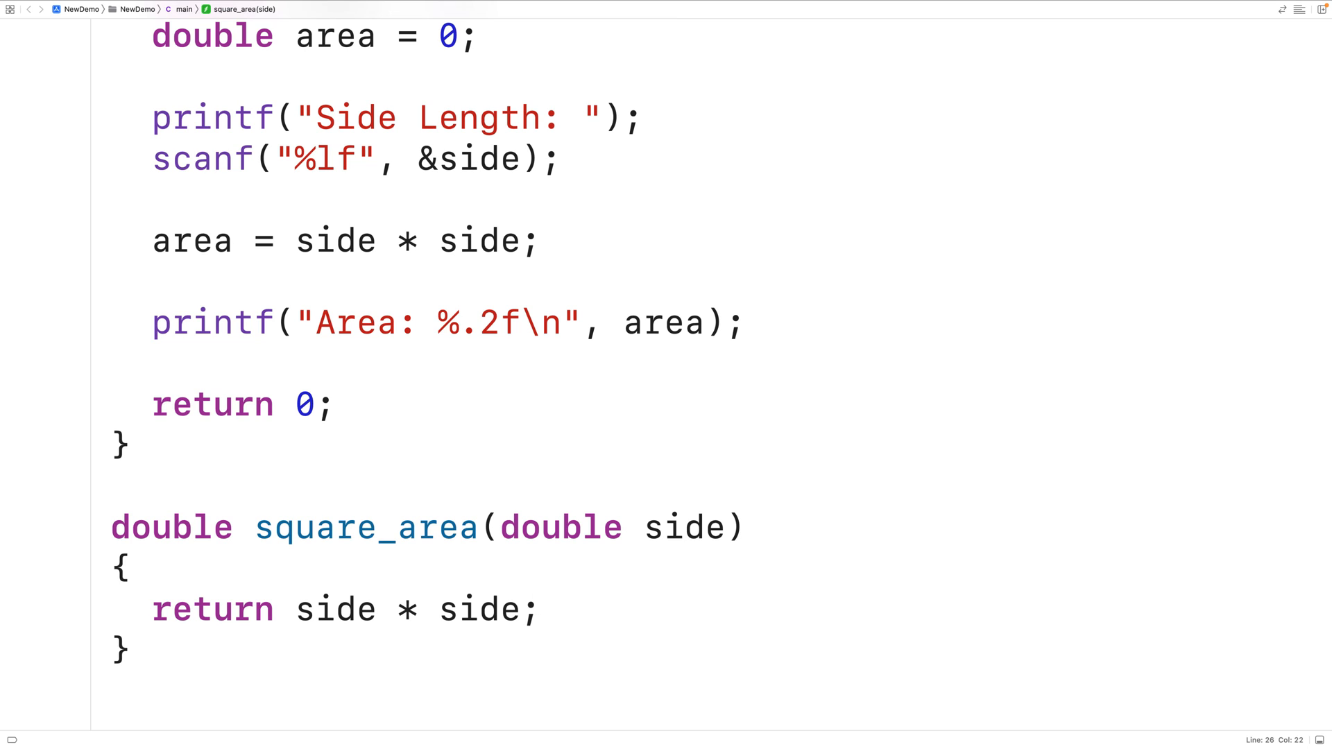
mouse_move(564, 194)
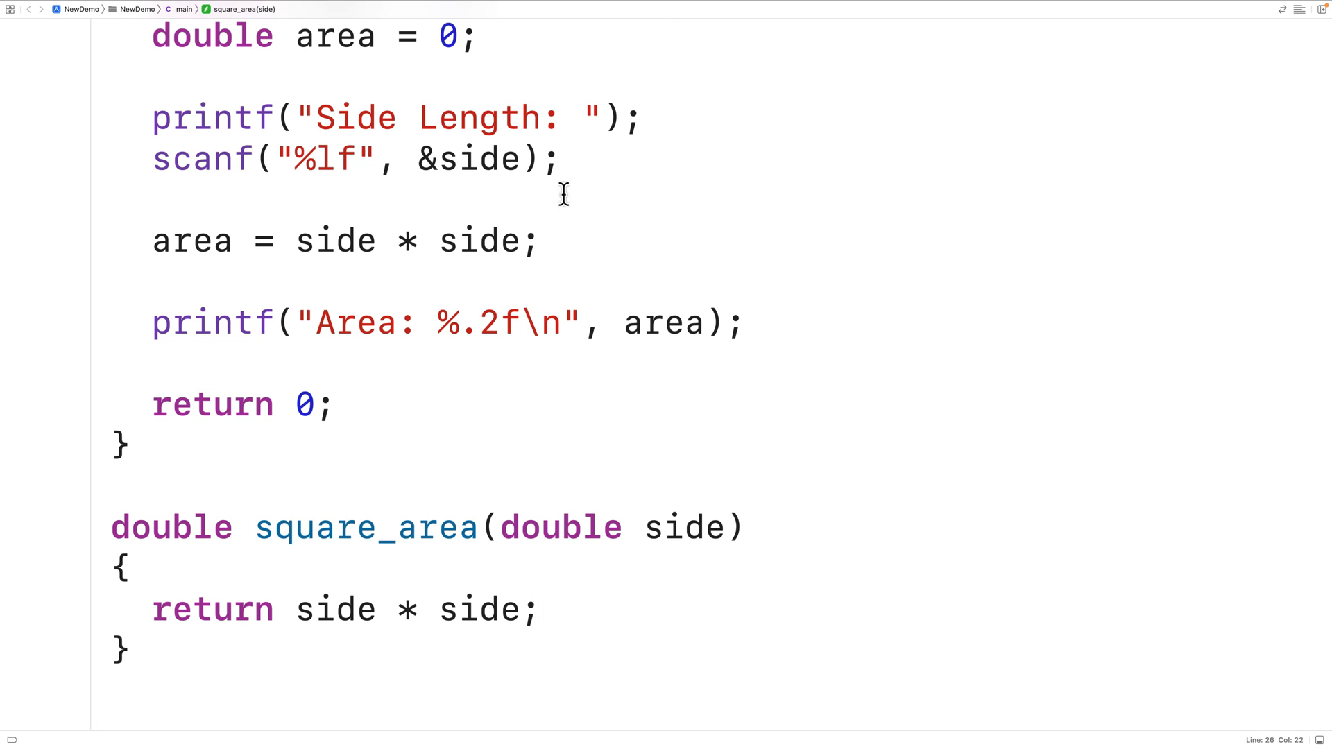
Replace side * side in main with area = square_area(side);.
left_click(524, 240)
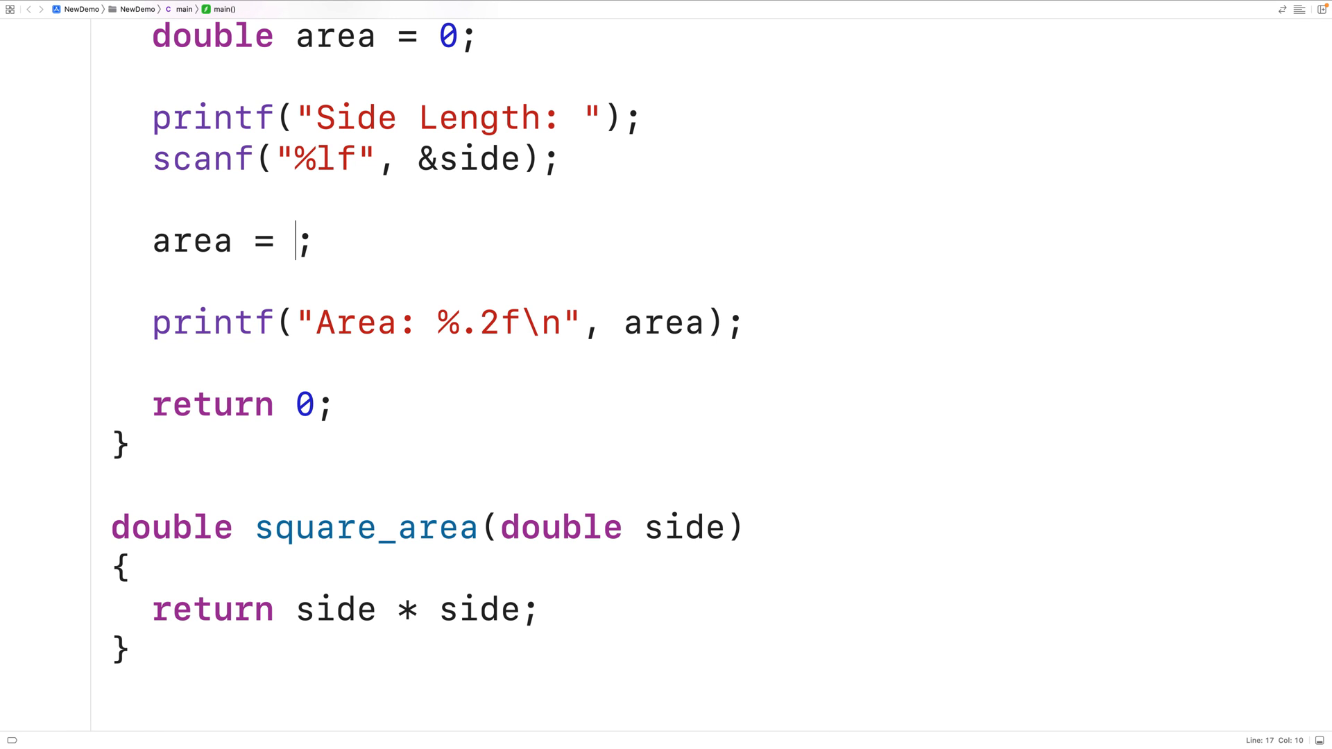
type("squarea_")
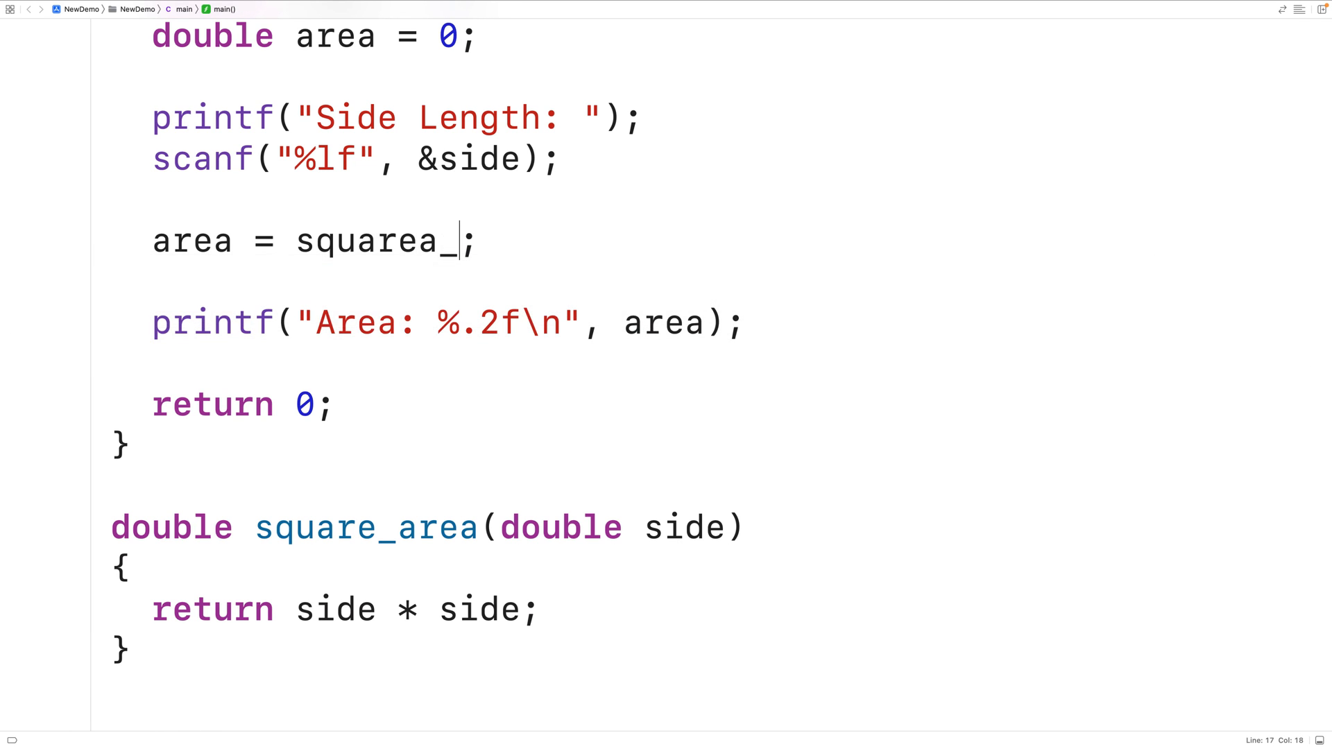
type("square_area(")
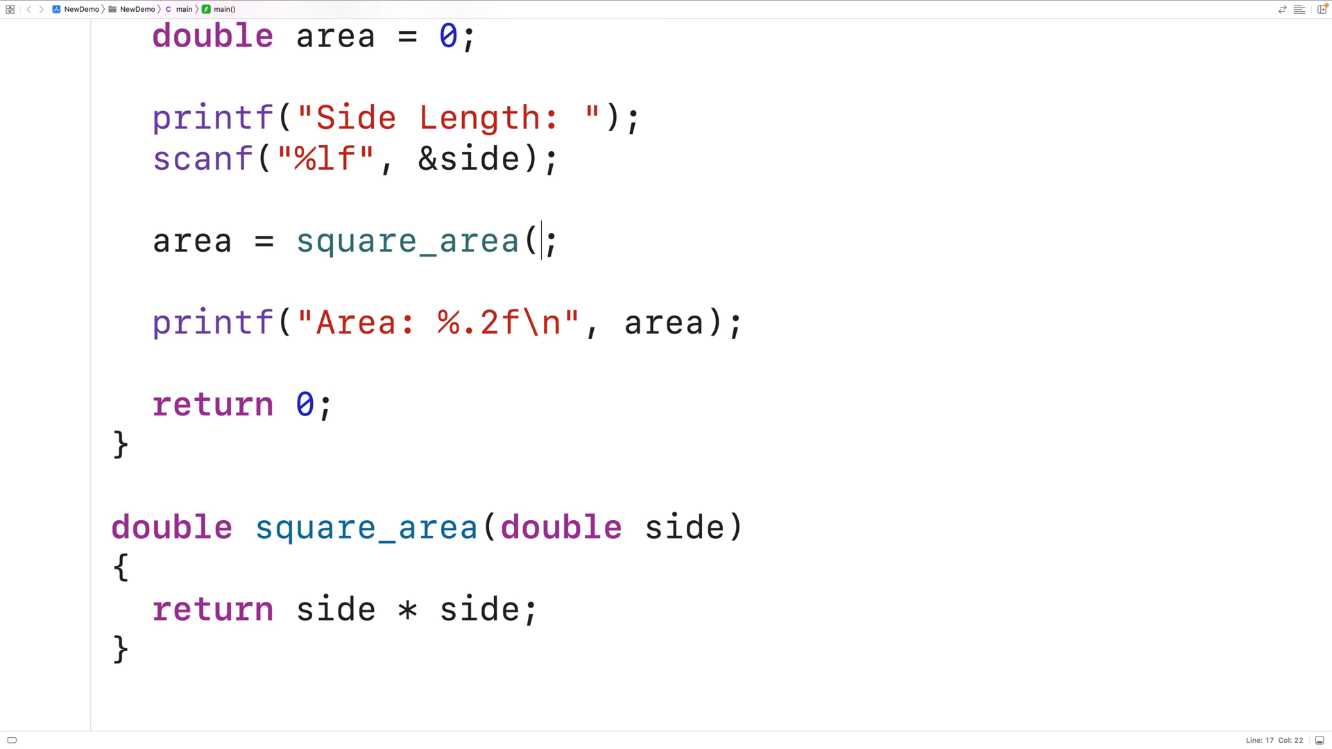
type("side")
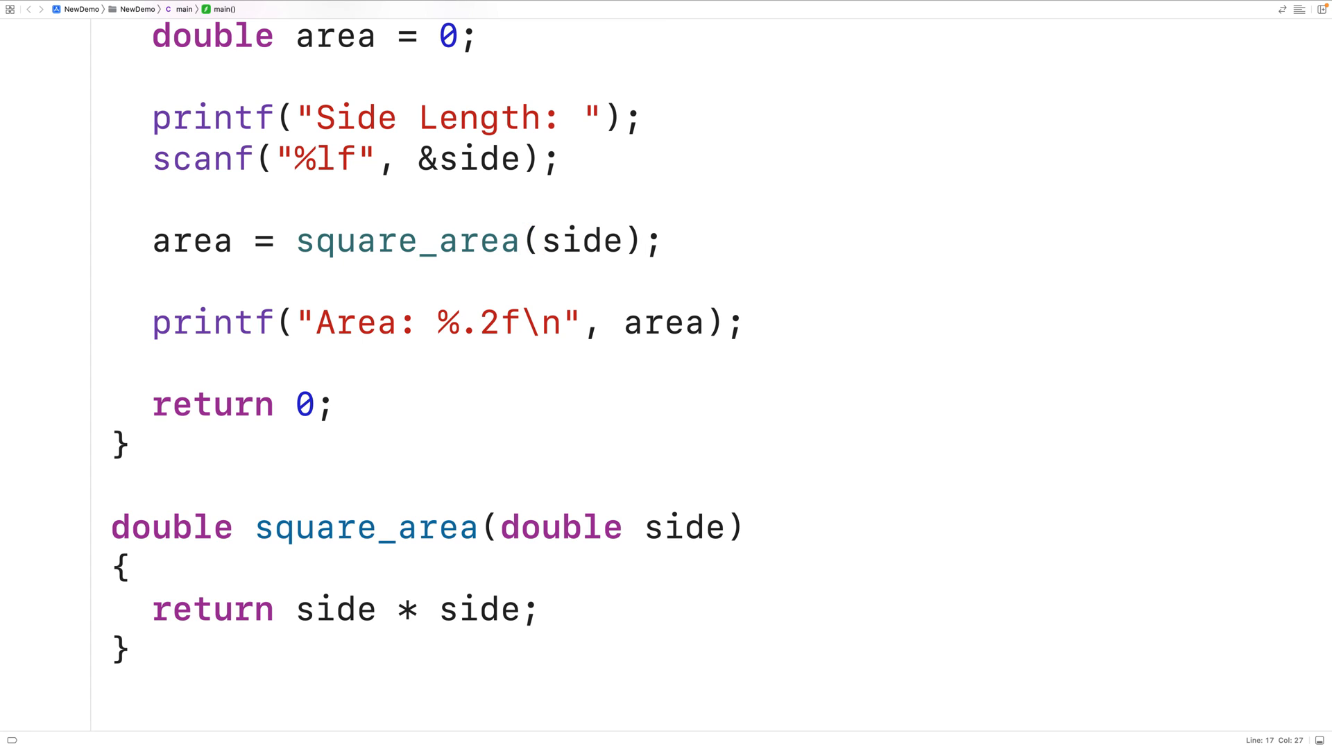
mouse_move(665, 289)
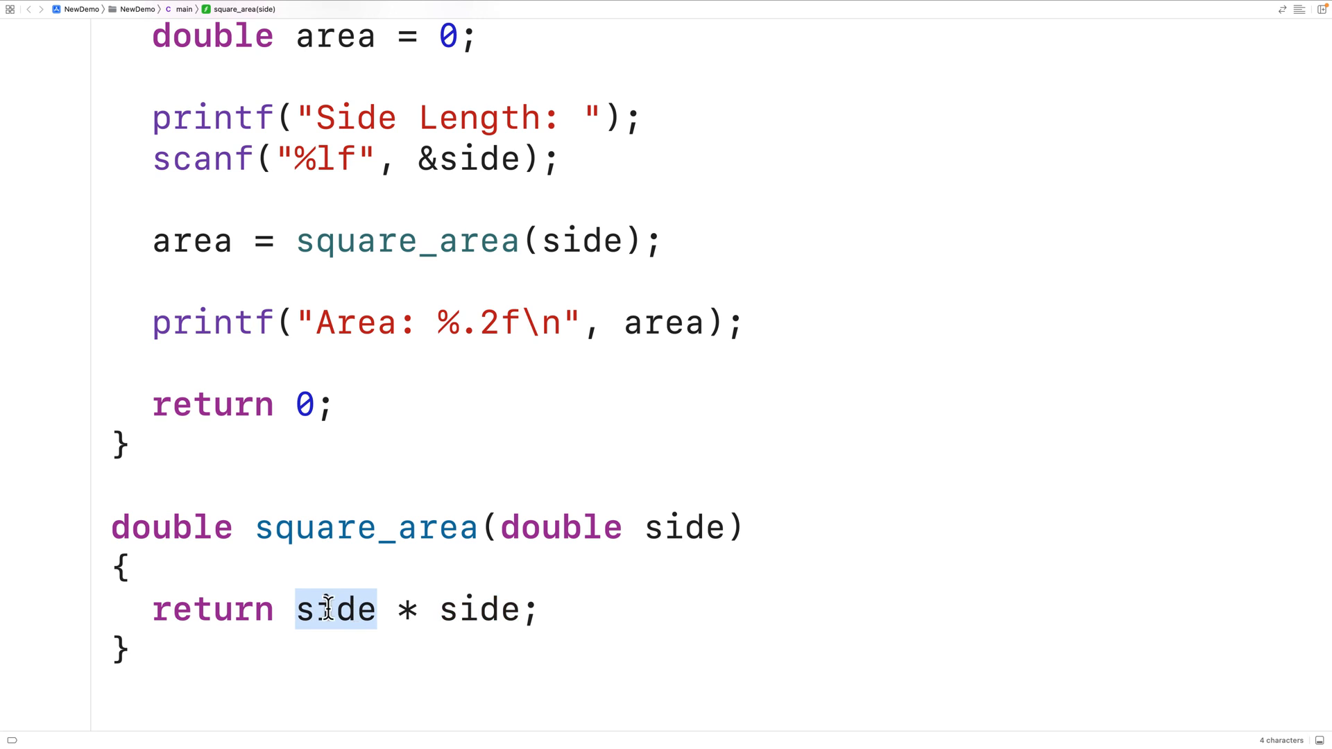
Highlight side and return in the square_area function to point them out.
double_click(213, 609)
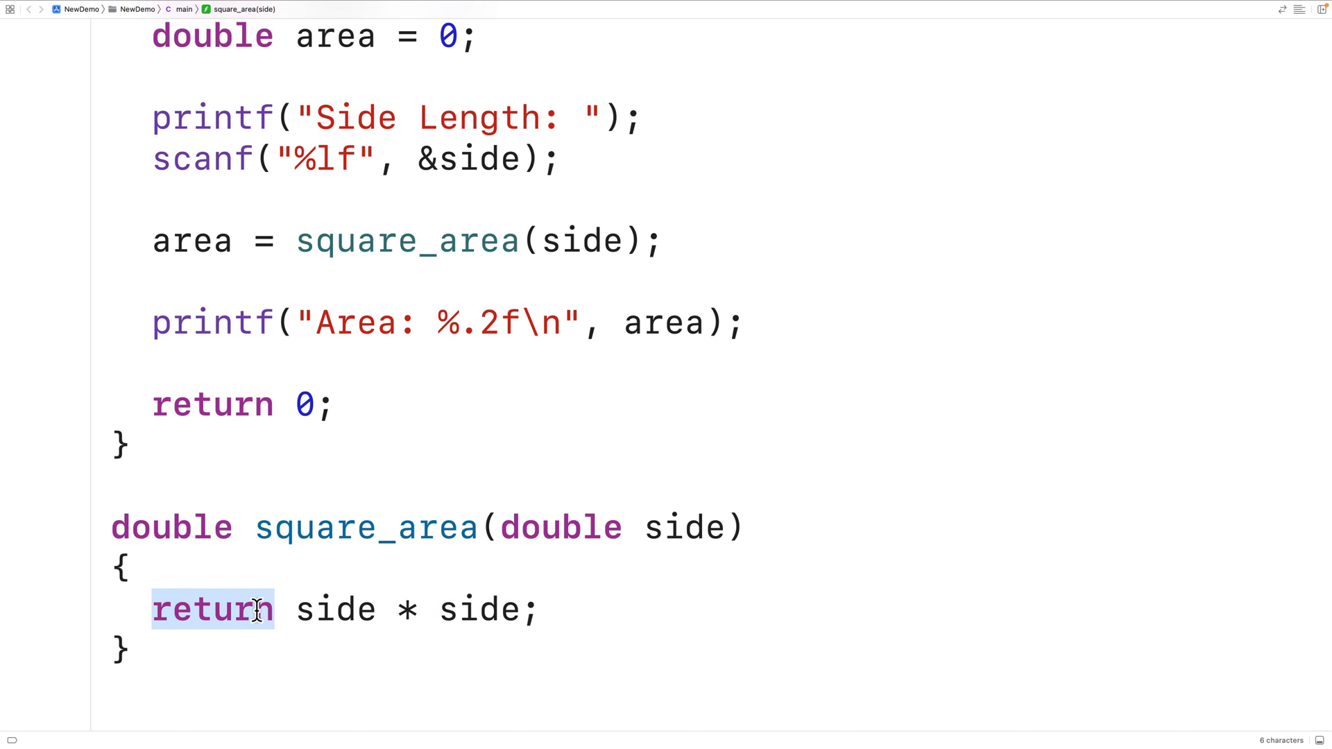
double_click(407, 240)
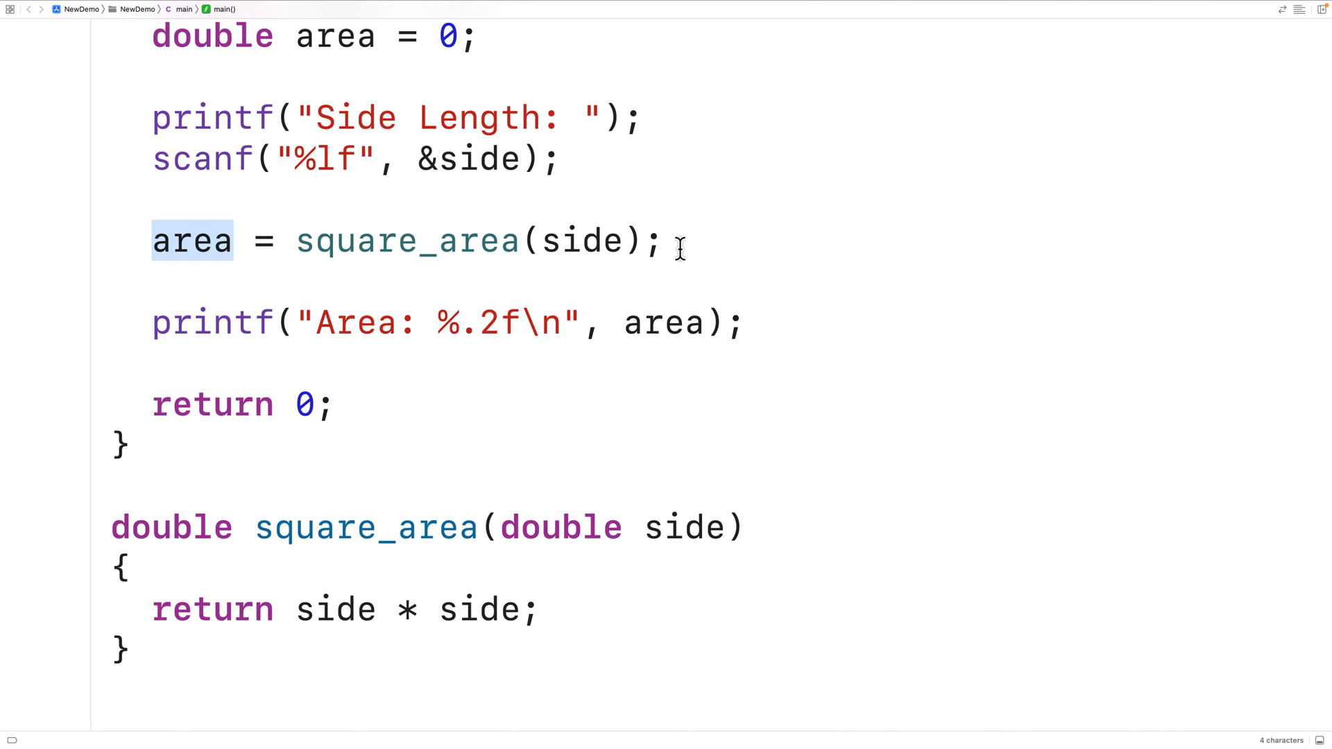
left_click(680, 240)
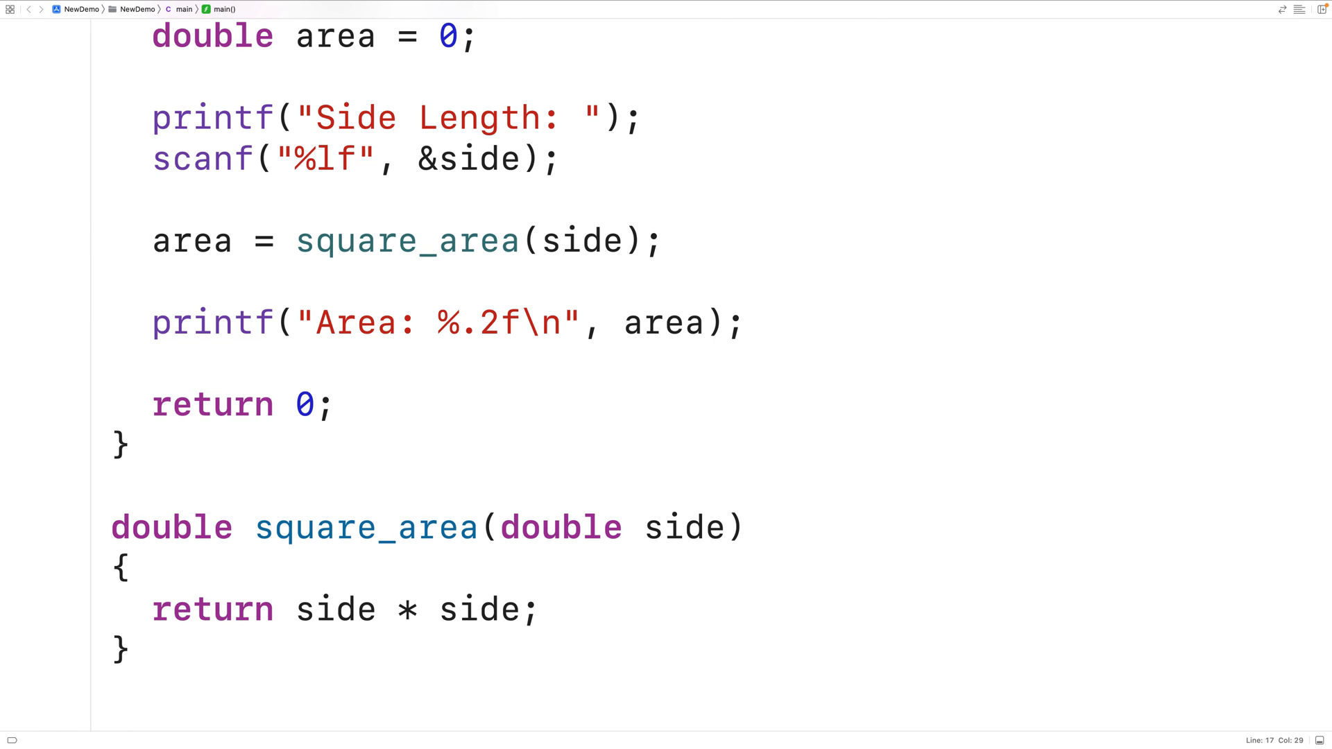
left_click(680, 240)
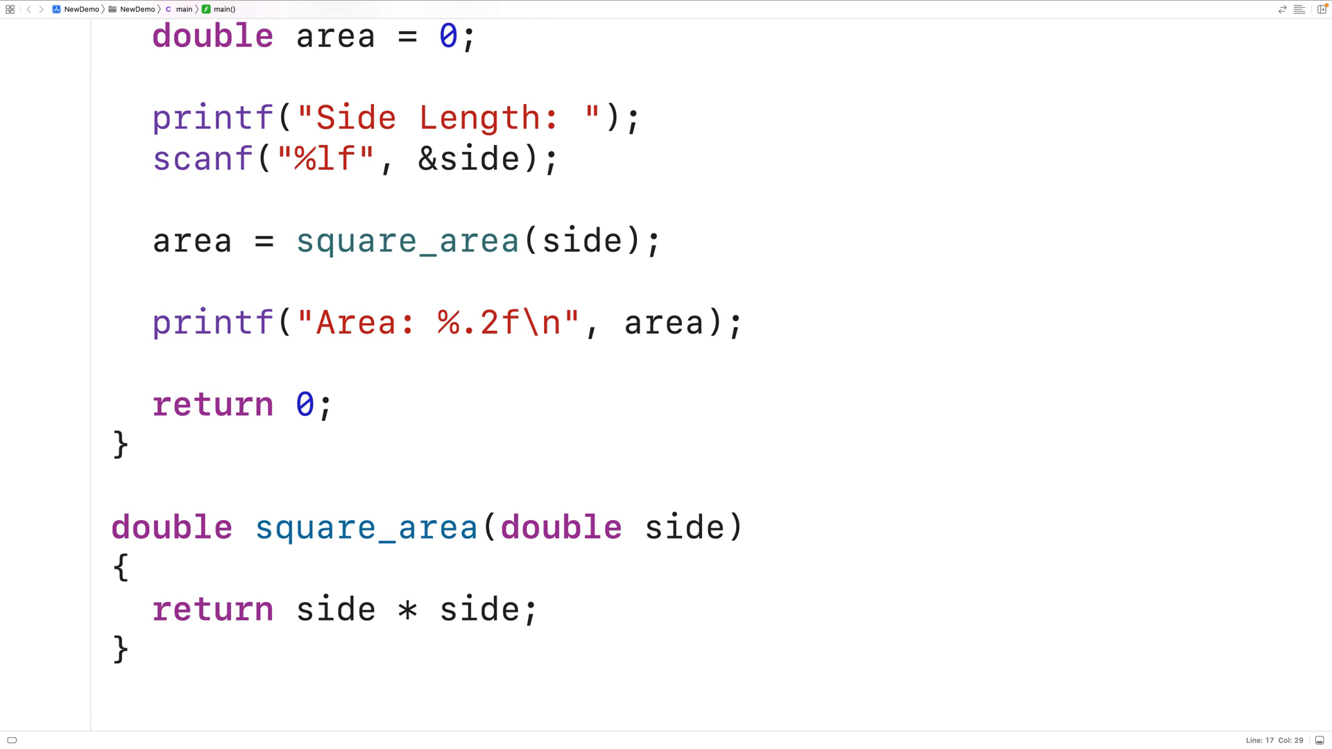
left_click(684, 240)
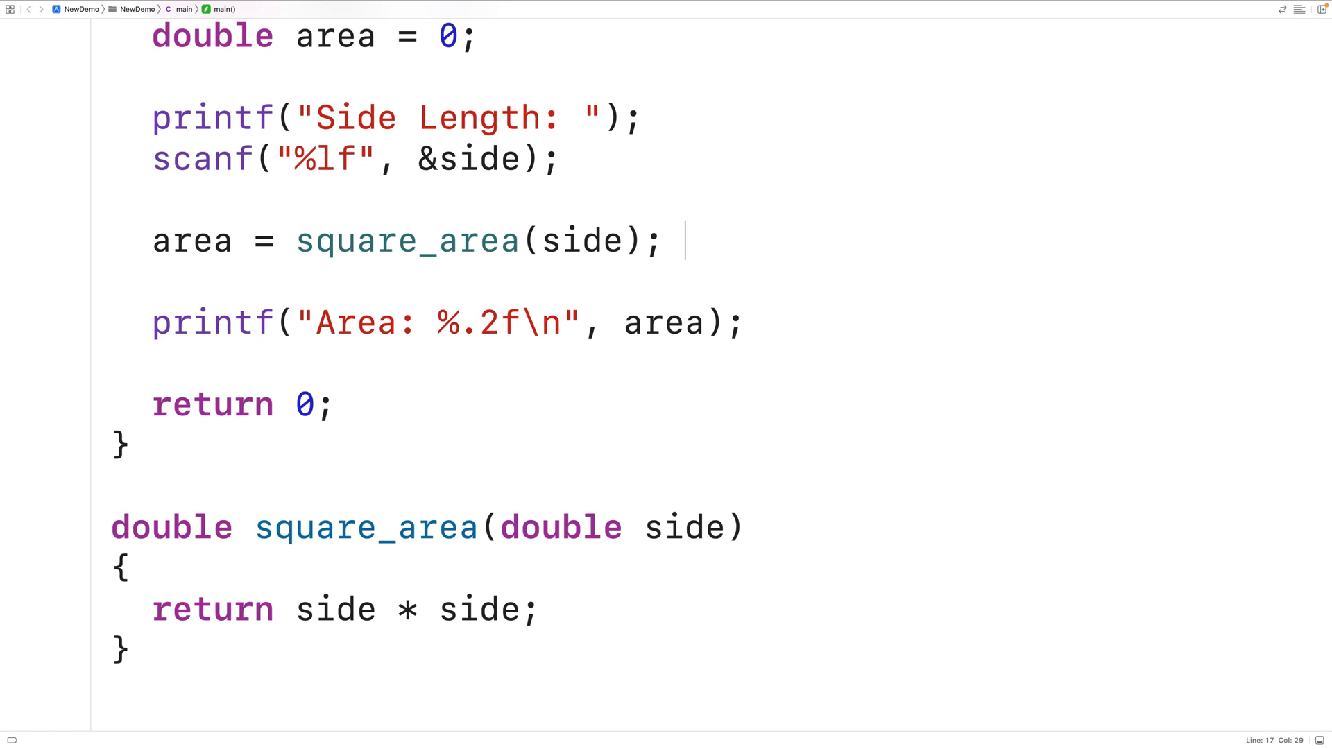